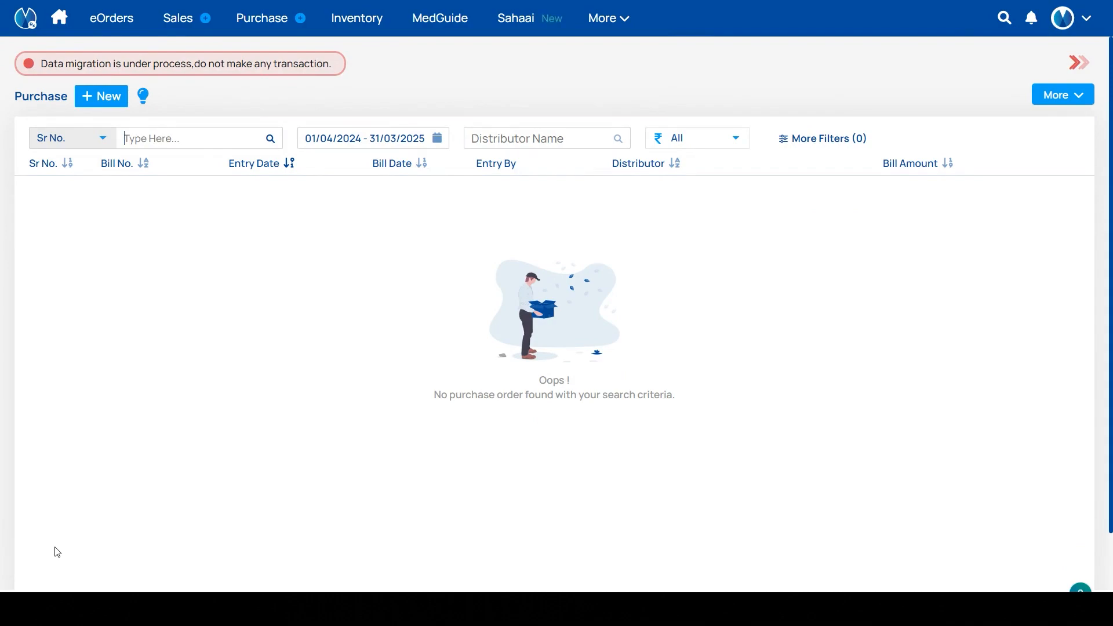
mouse_move(2, 199)
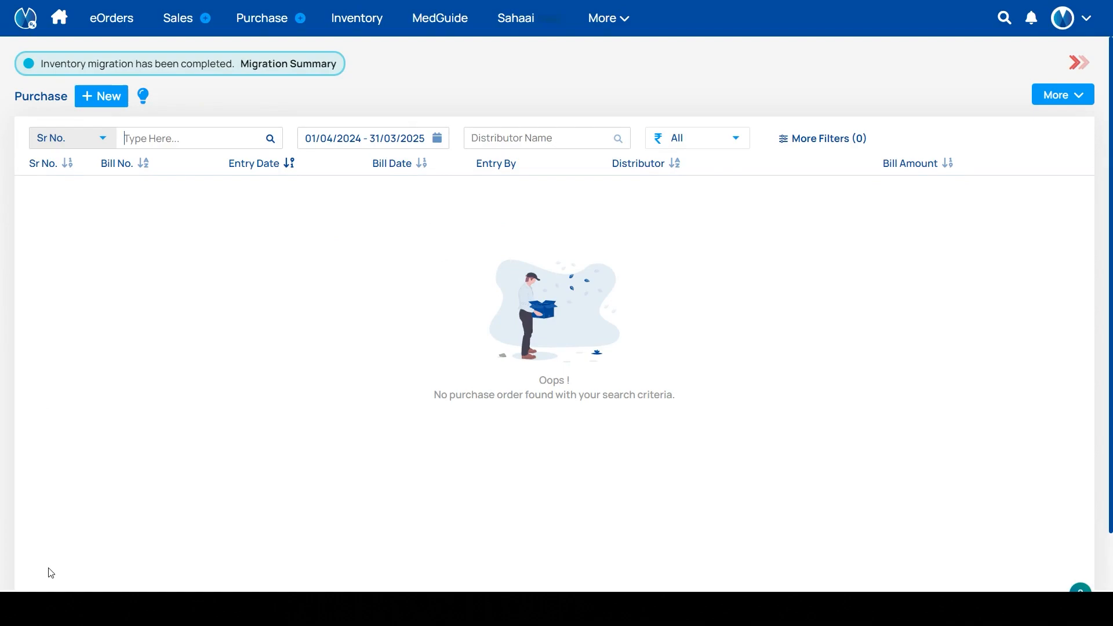
mouse_move(79, 436)
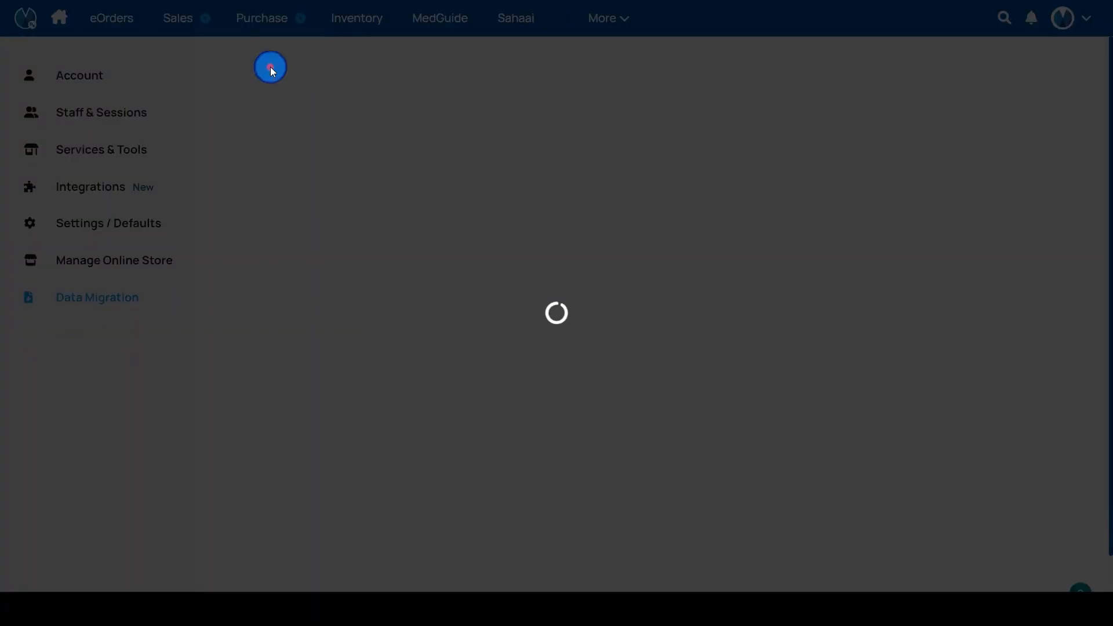
click(97, 297)
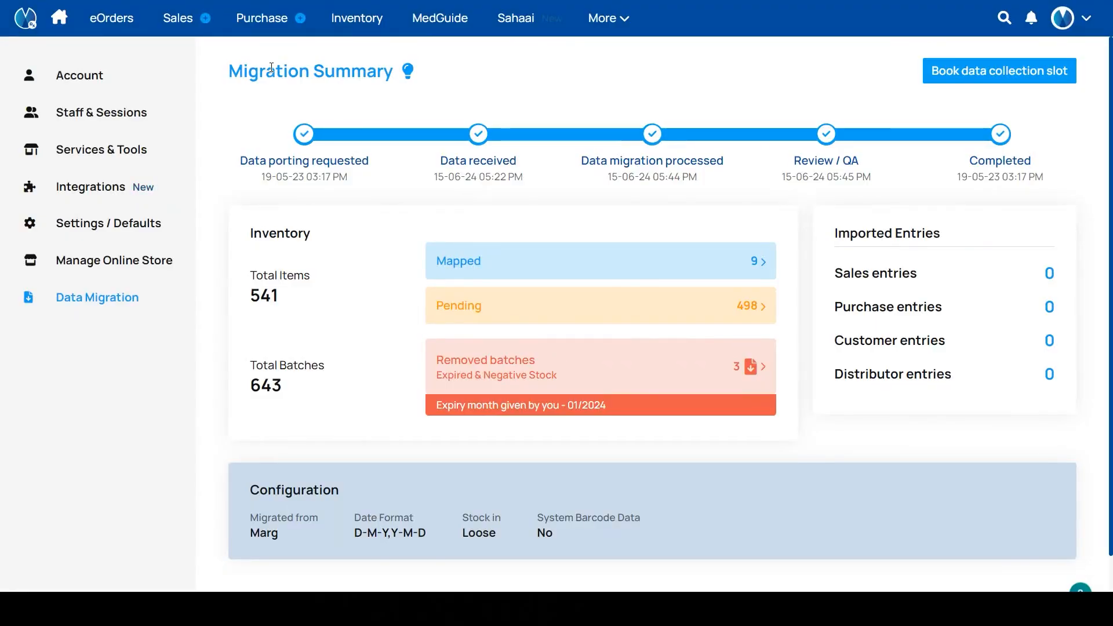
mouse_move(377, 192)
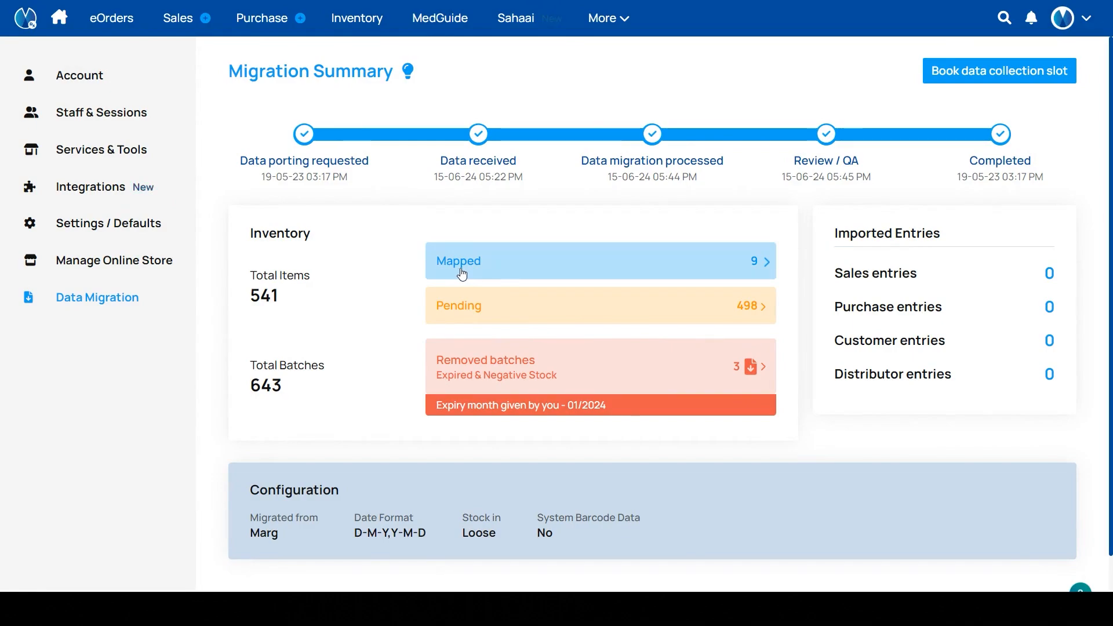
mouse_move(487, 363)
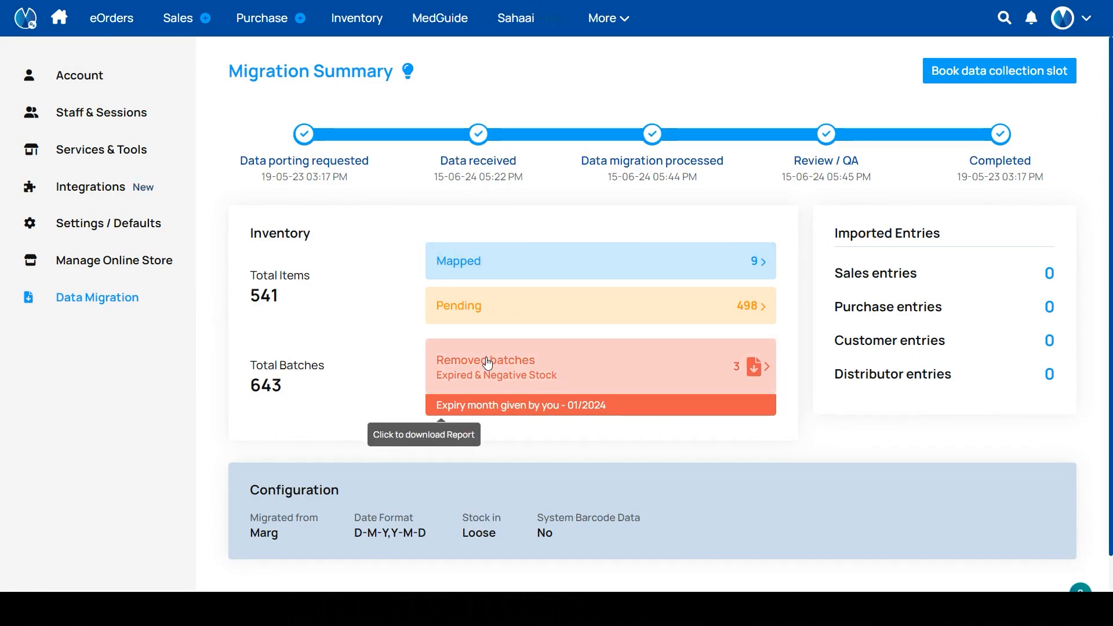
mouse_move(521, 394)
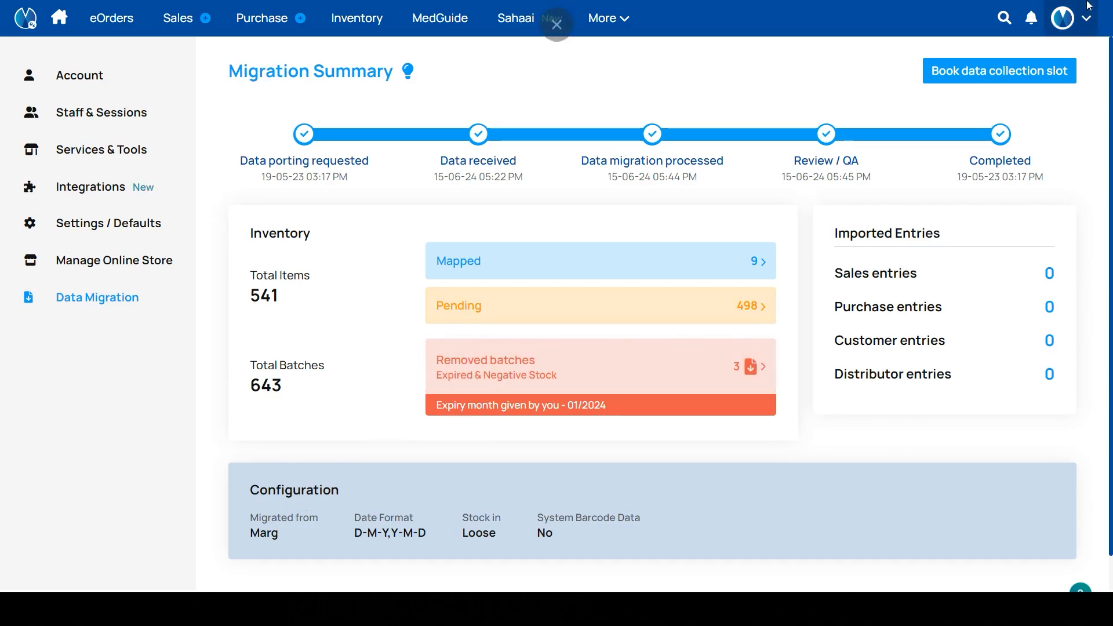
click(1062, 18)
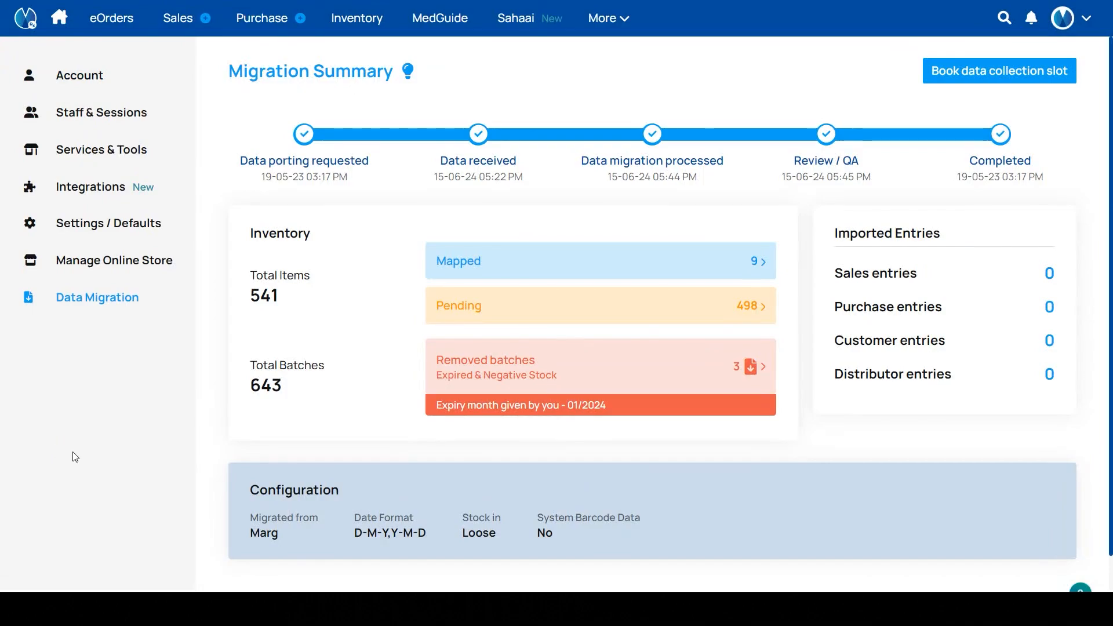
mouse_move(268, 244)
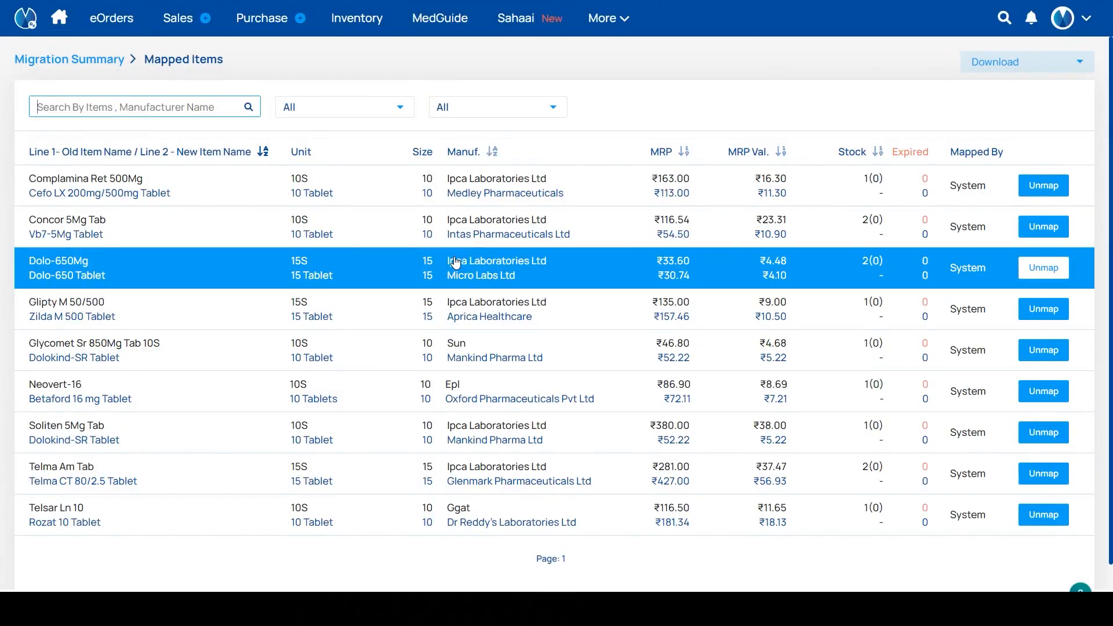
mouse_move(879, 292)
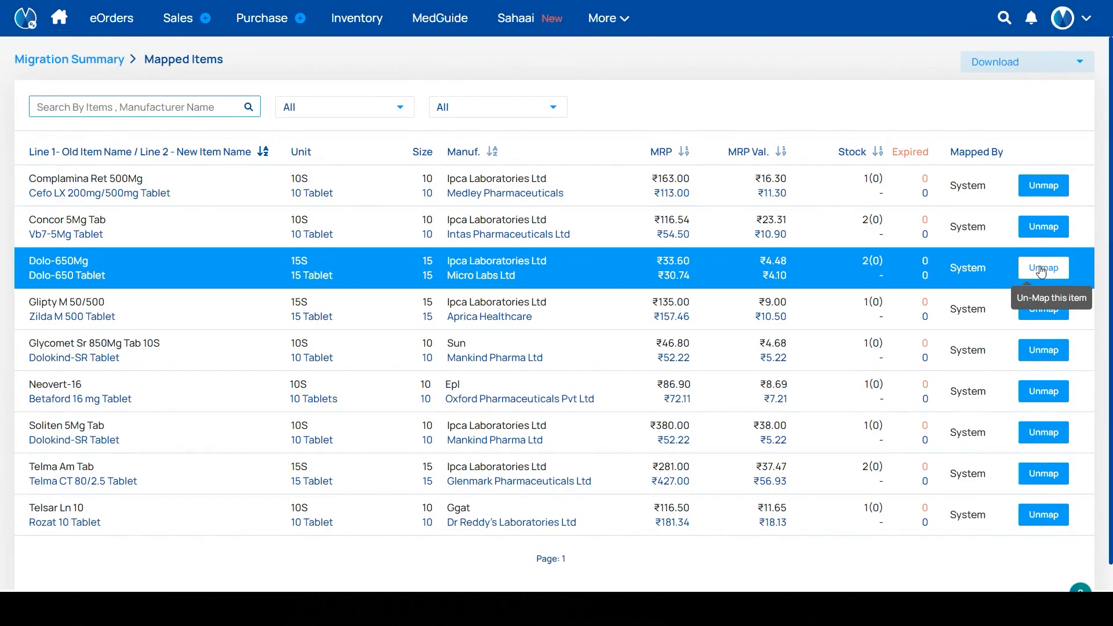
- Unmap Dolo-650Mg from Dolo-650 Tablet, bringing pending items to 497
click(1043, 267)
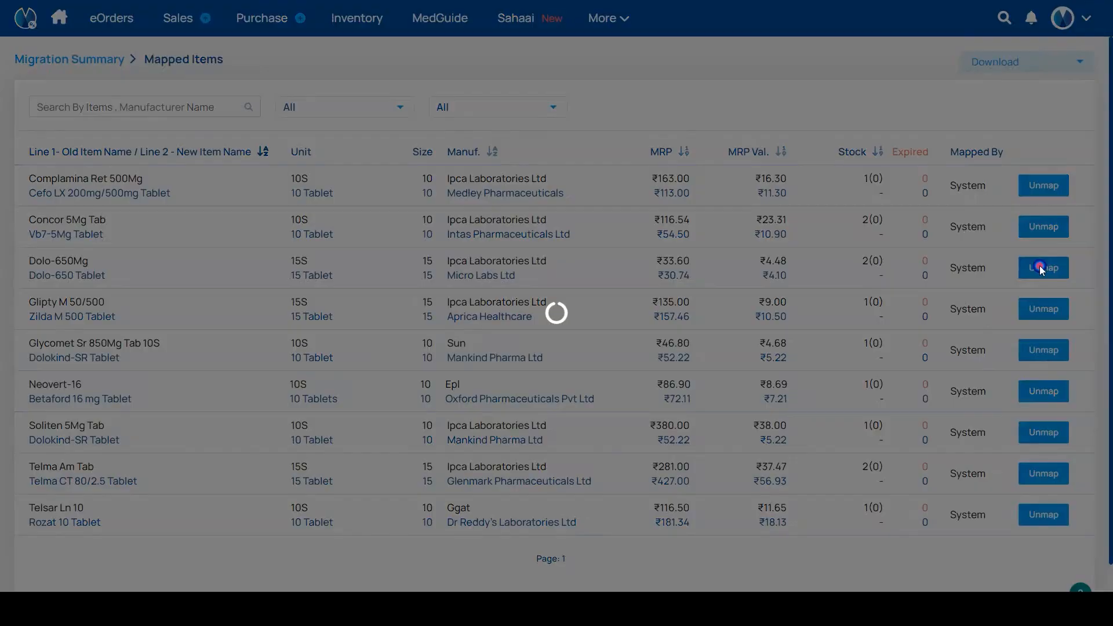
click(1042, 268)
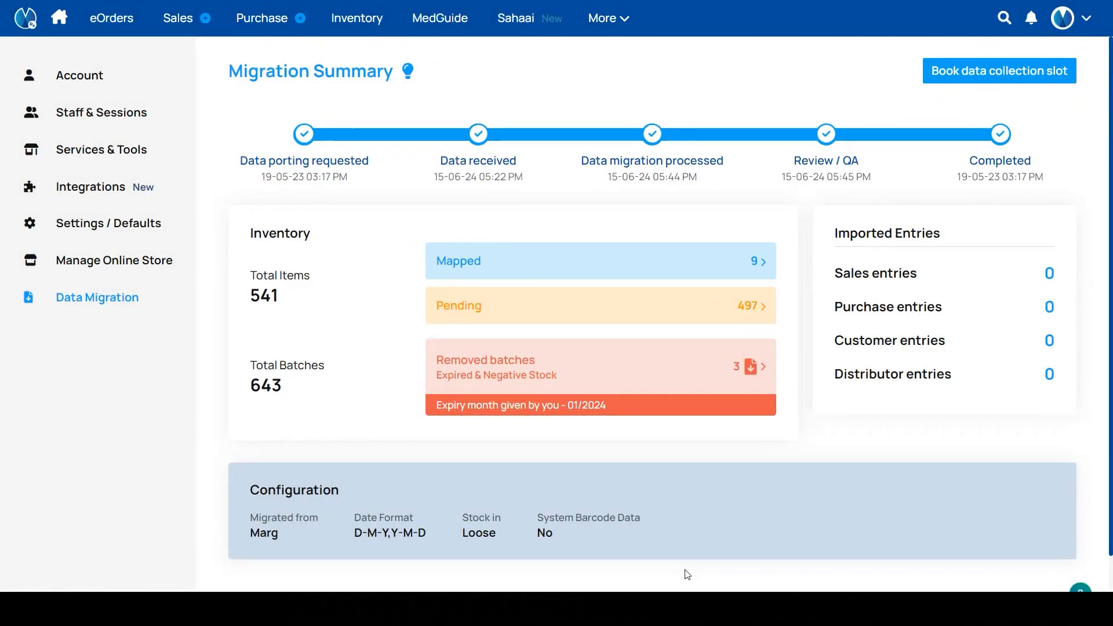
mouse_move(564, 310)
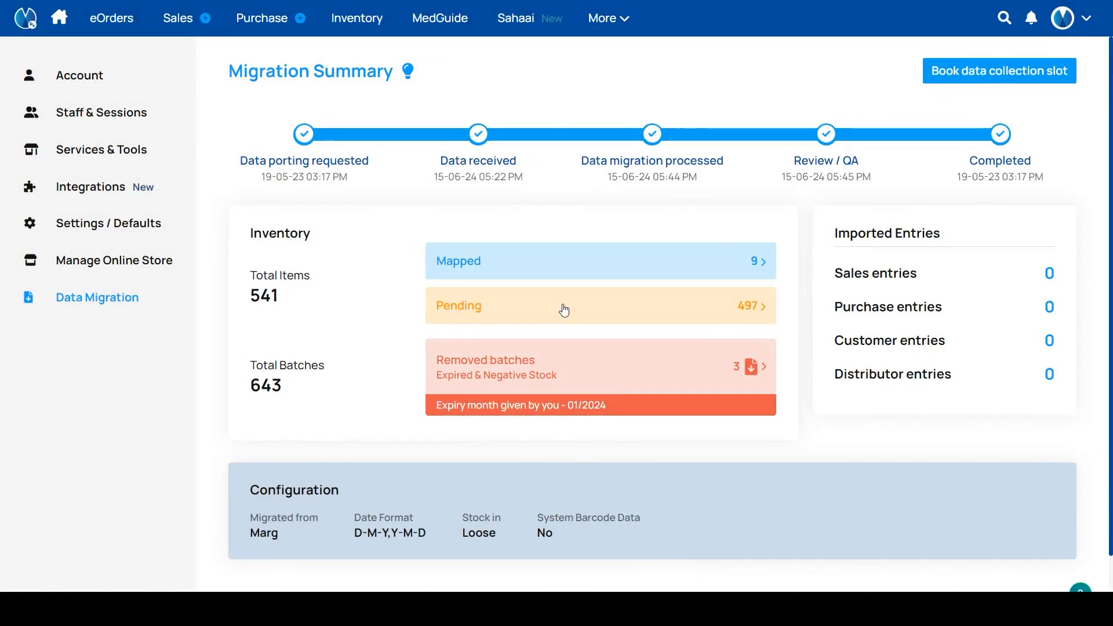
- Push pending item Acitrom 3 Mg to mobile for product image upload
click(560, 306)
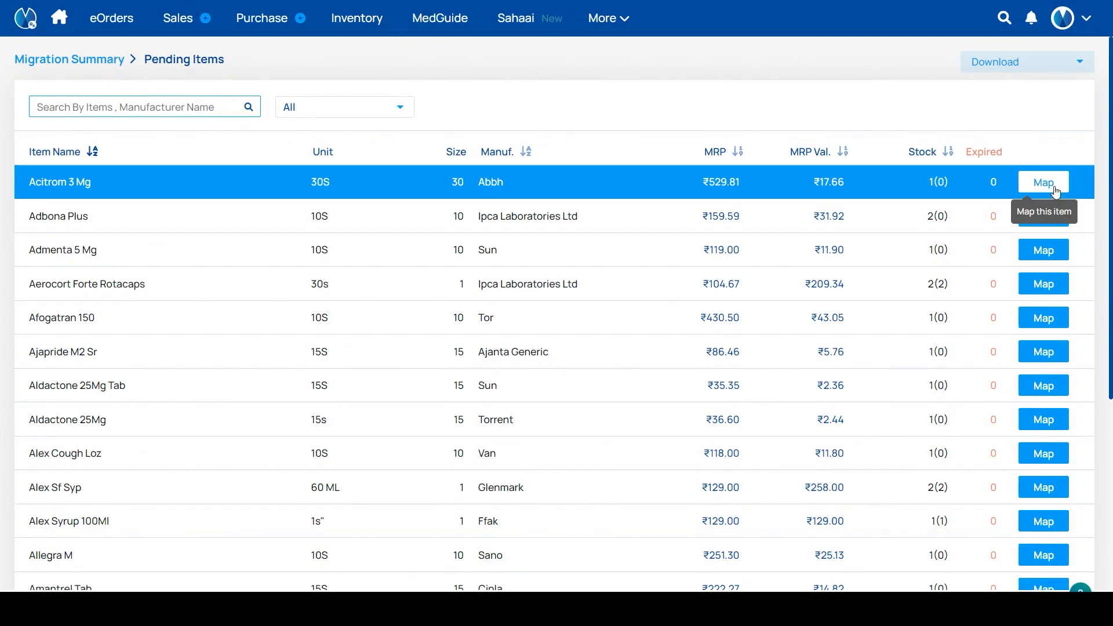
click(1042, 182)
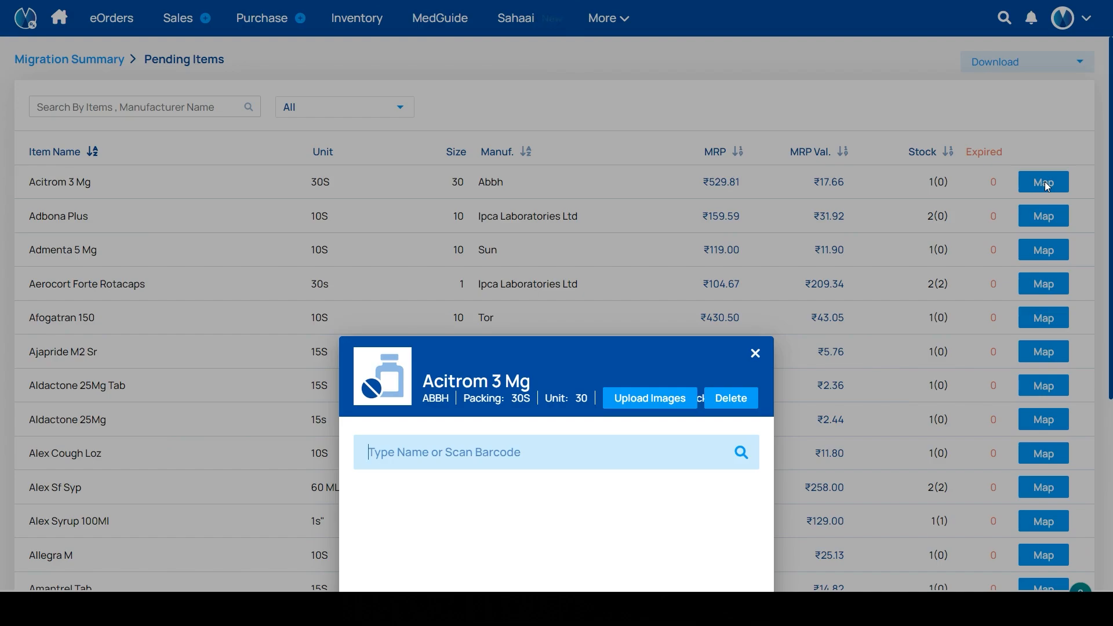
mouse_move(684, 363)
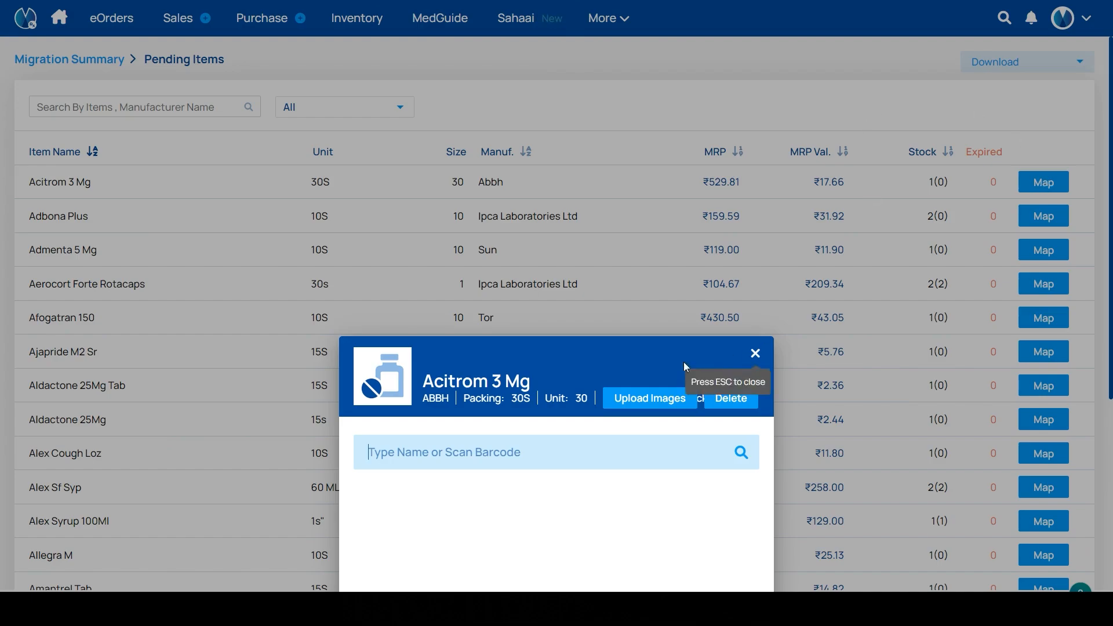
mouse_move(648, 398)
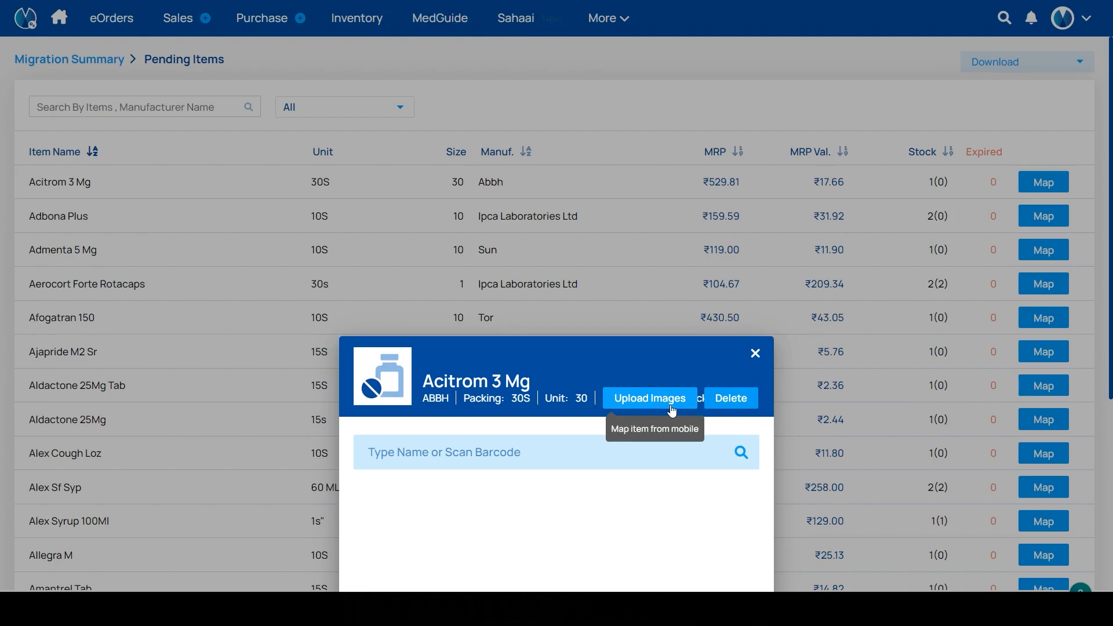
click(648, 398)
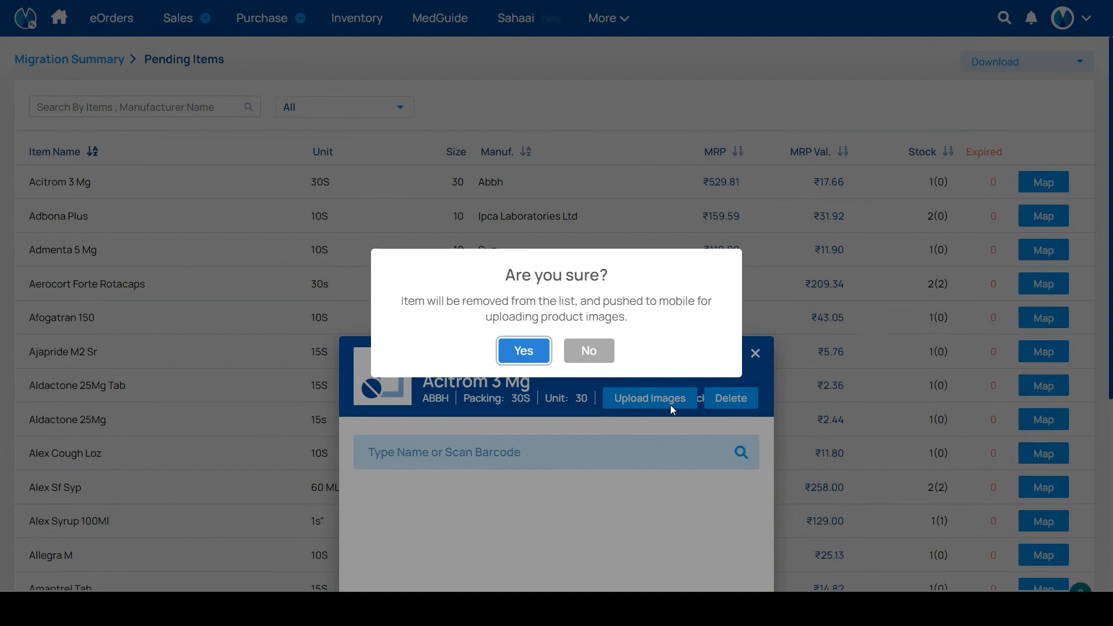
mouse_move(607, 351)
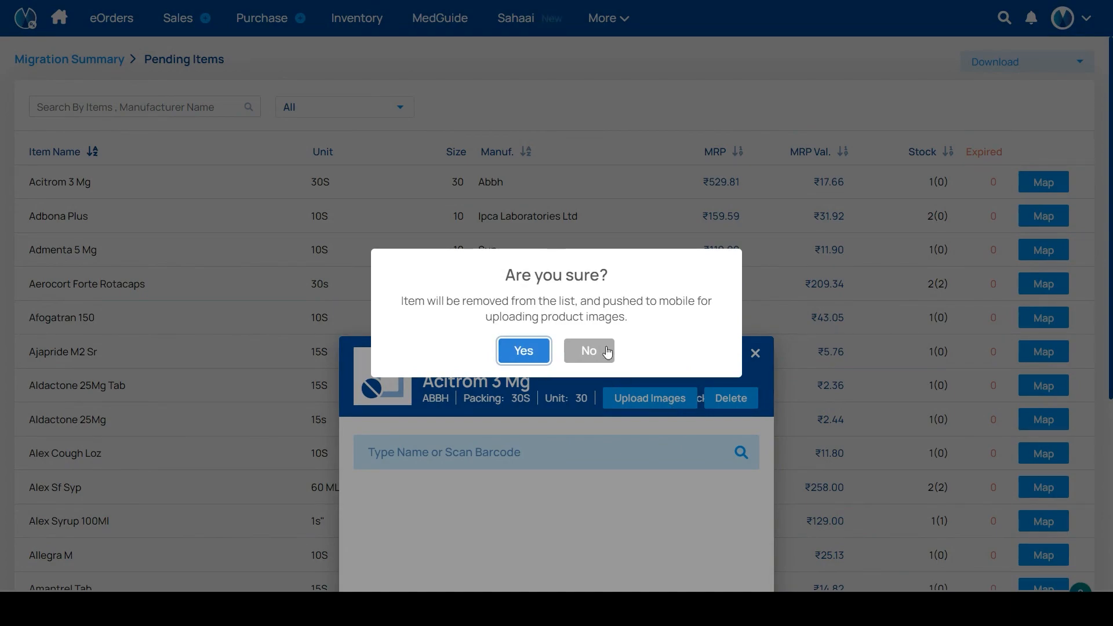
click(588, 350)
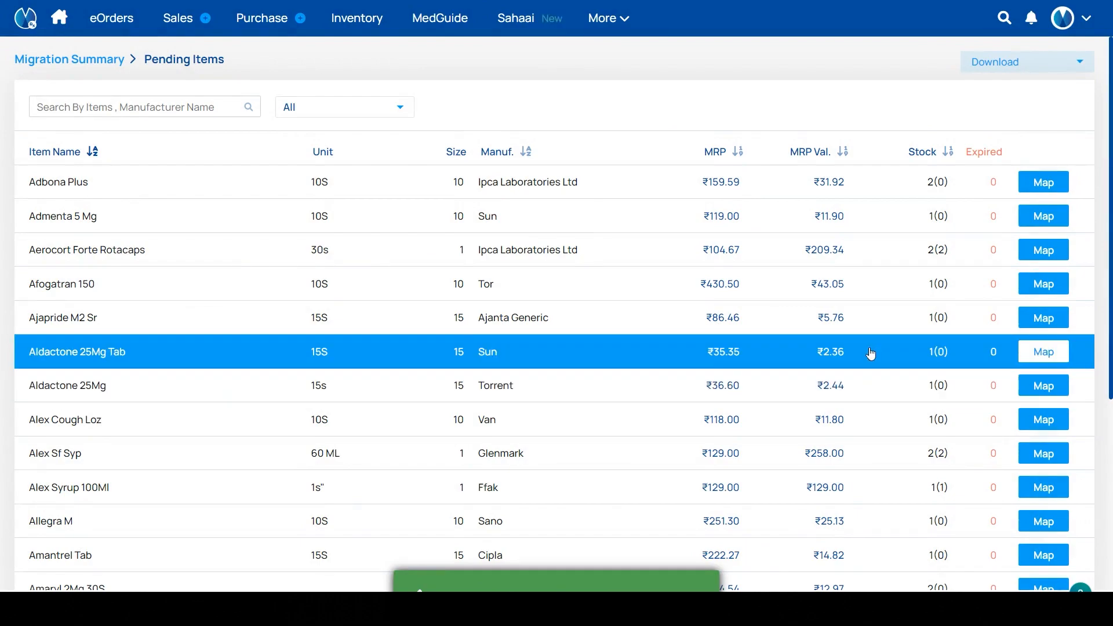
- Delete Adbona Plus permanently from the pending mapping list
click(1043, 182)
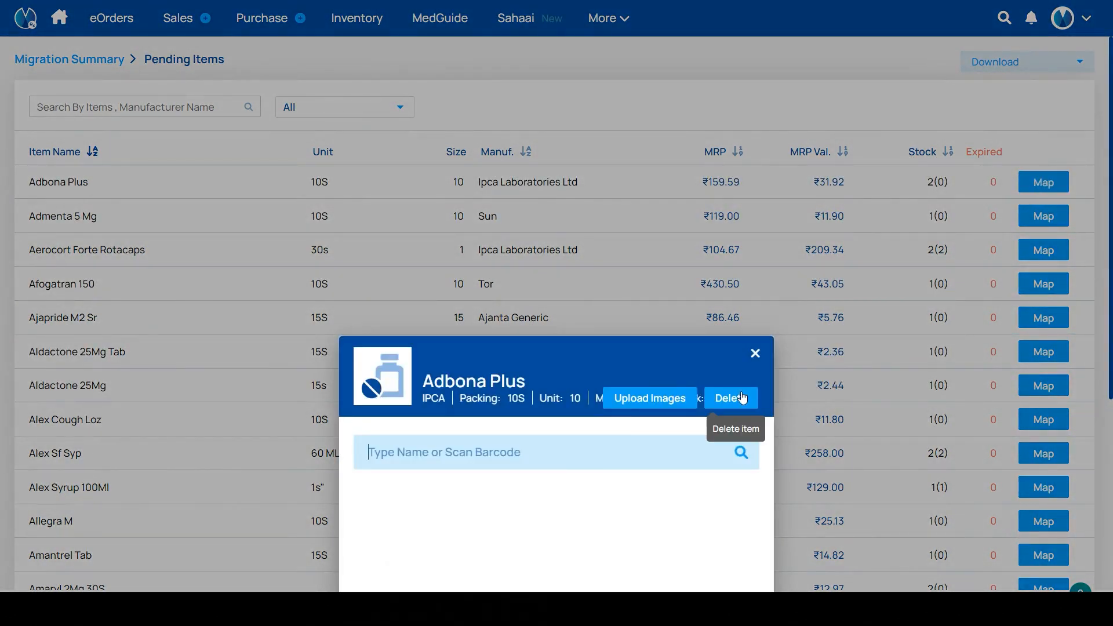
click(731, 398)
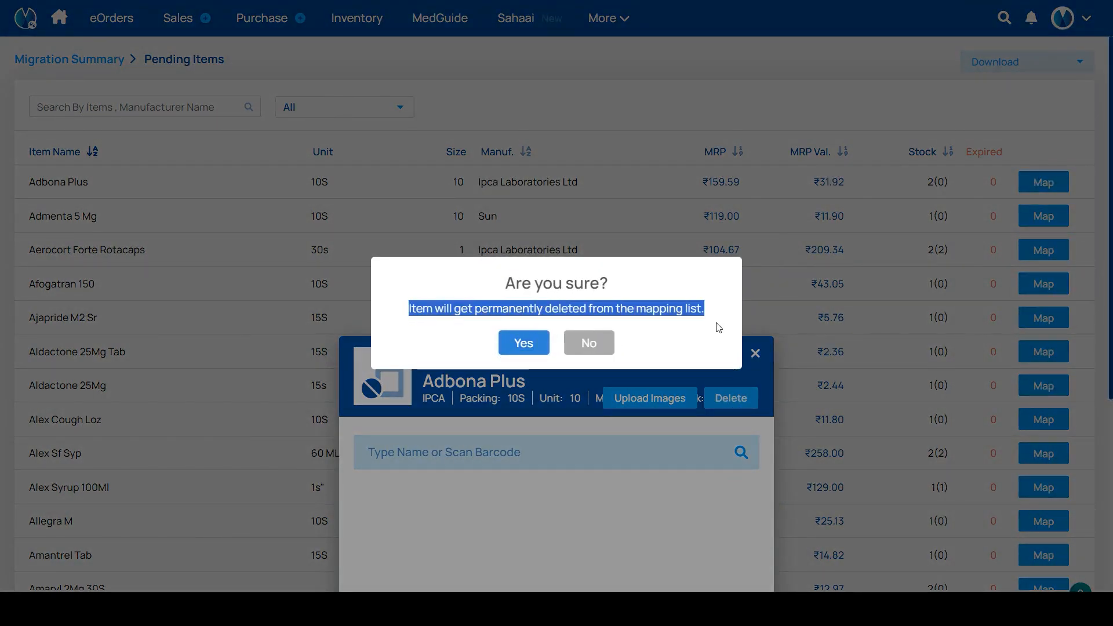
mouse_move(523, 343)
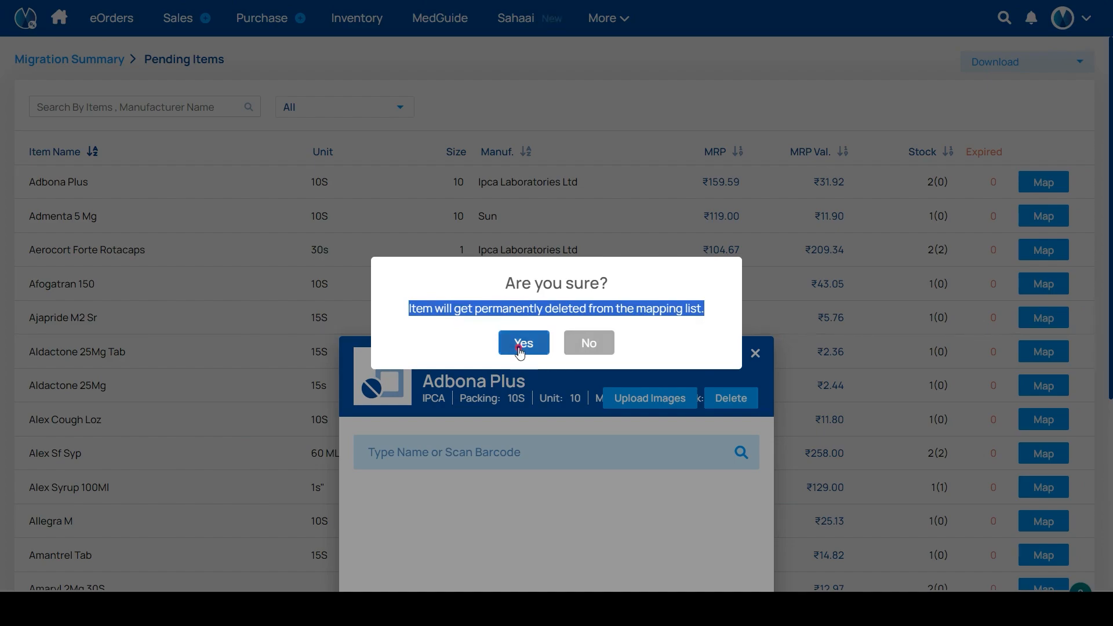
click(523, 342)
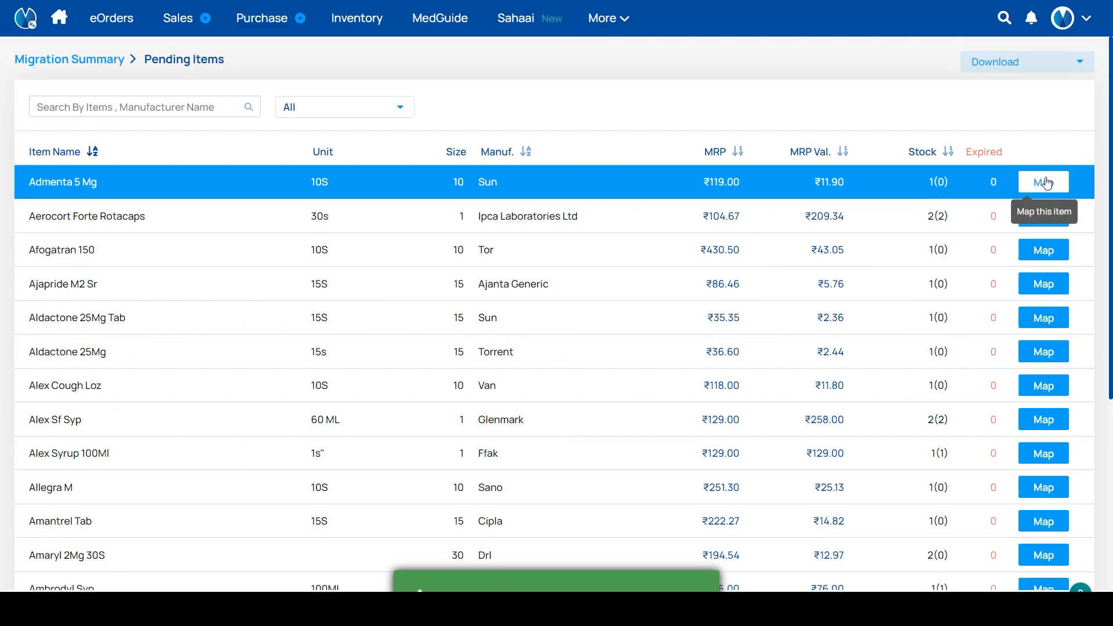
click(1043, 182)
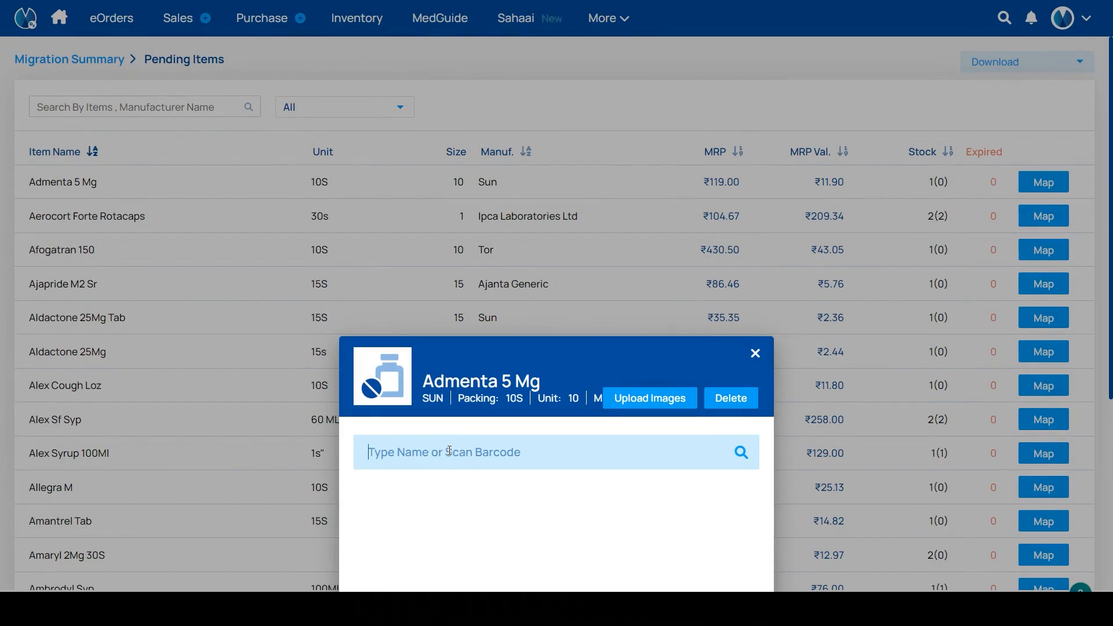
- Search 'dolo' and map Admenta 5 Mg to Dolopax D Capsule, confirming
text(dol)
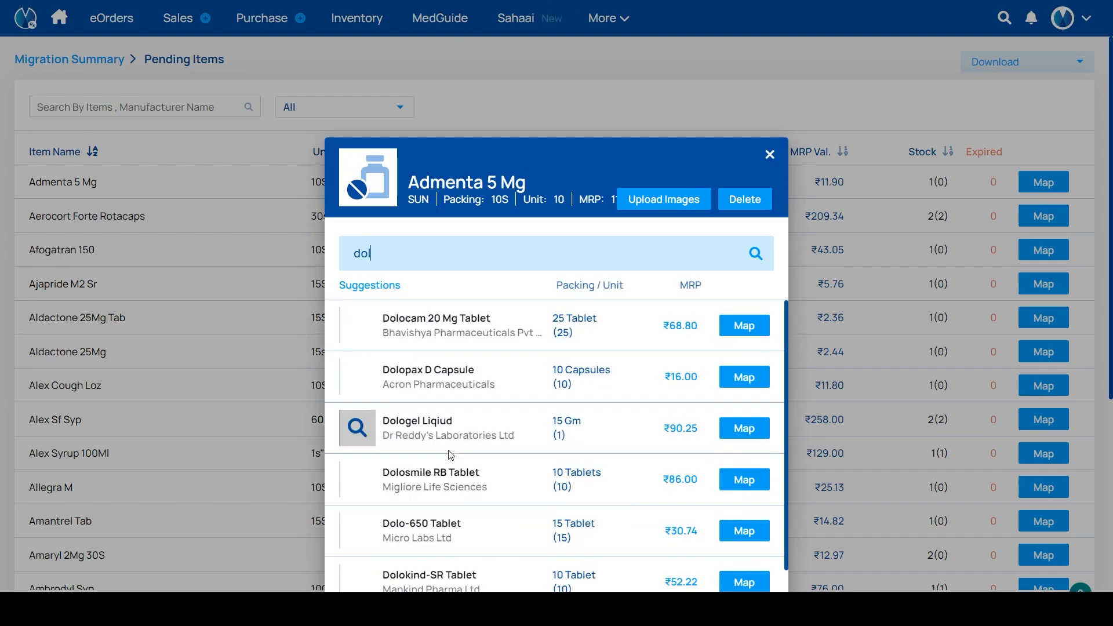
text(o)
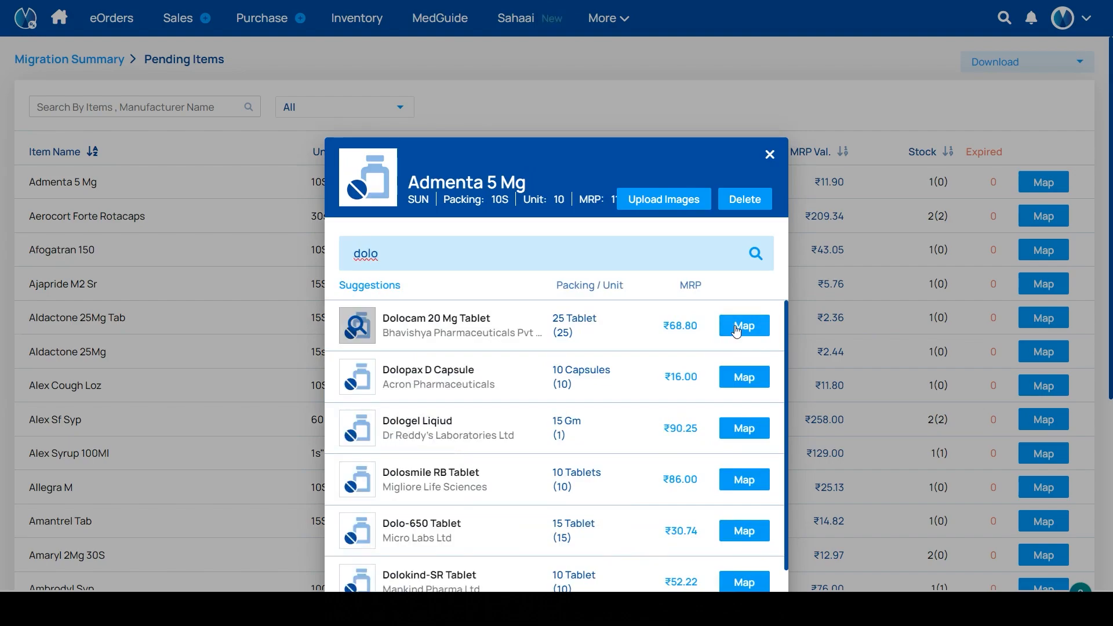
click(744, 377)
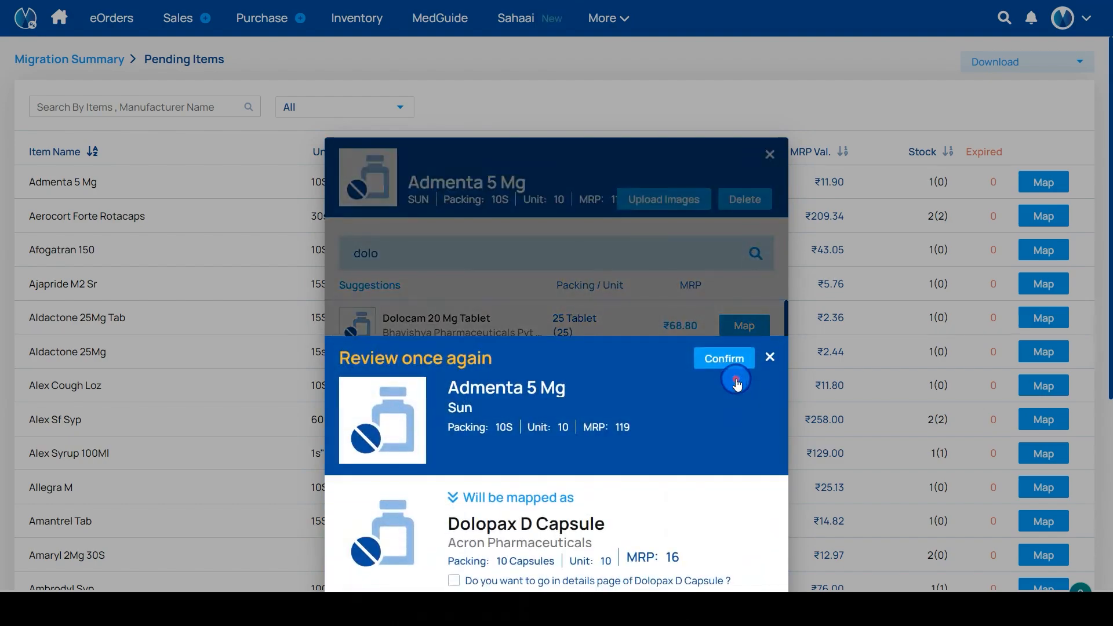
click(723, 357)
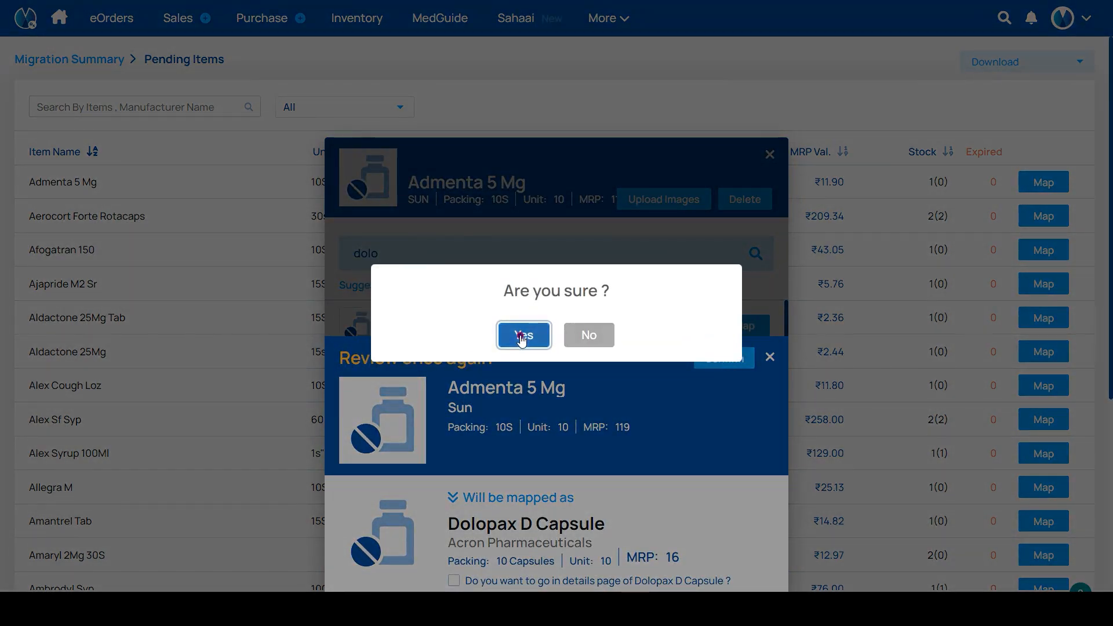
click(523, 334)
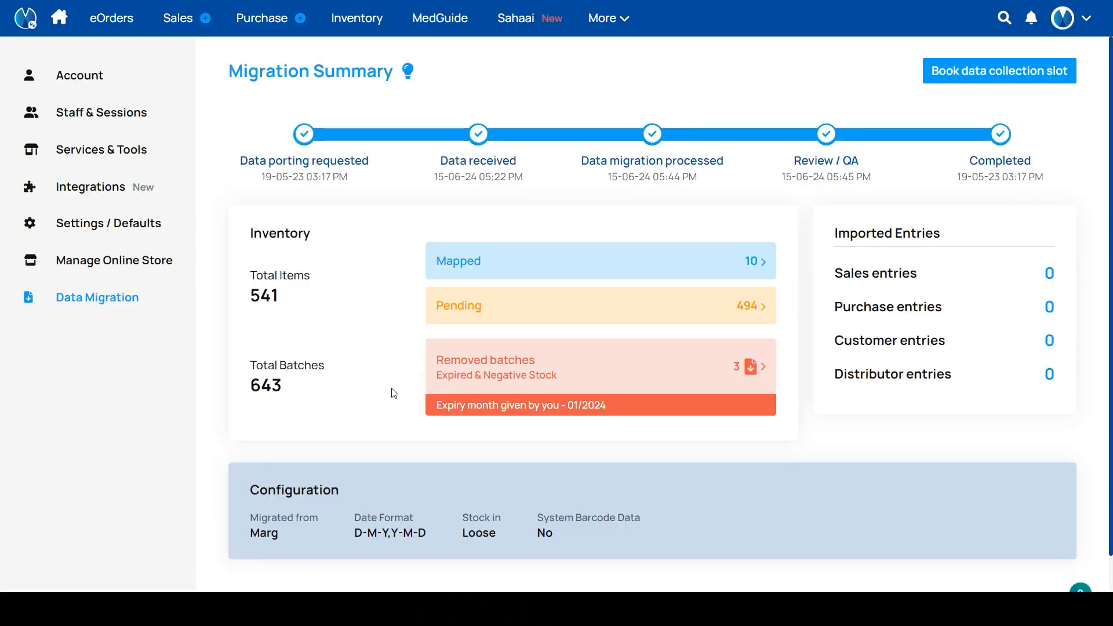
mouse_move(514, 346)
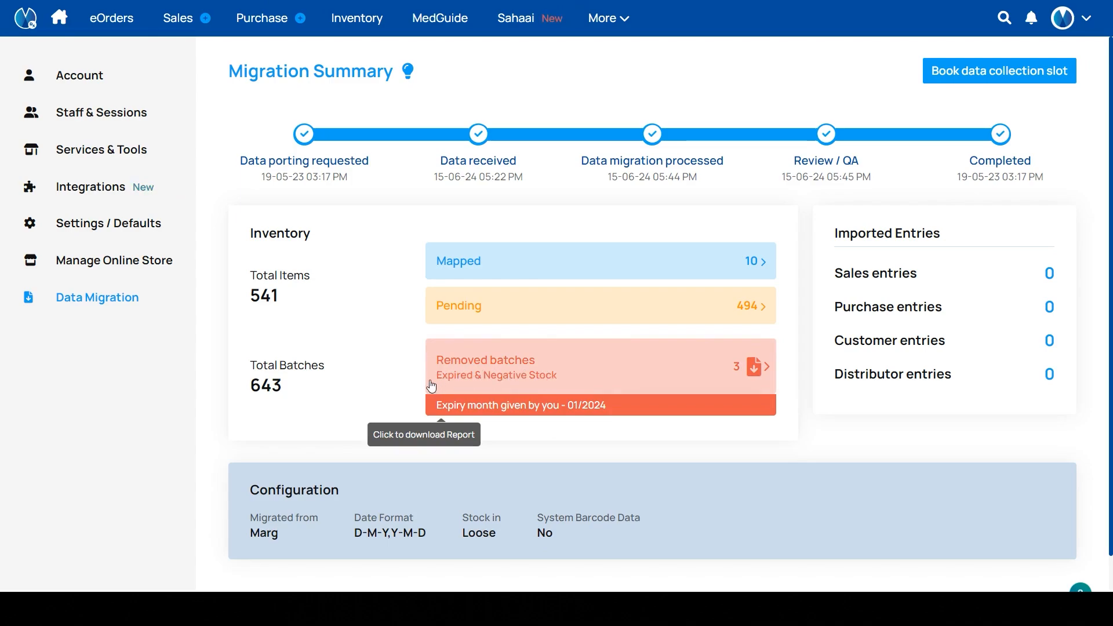
mouse_move(591, 382)
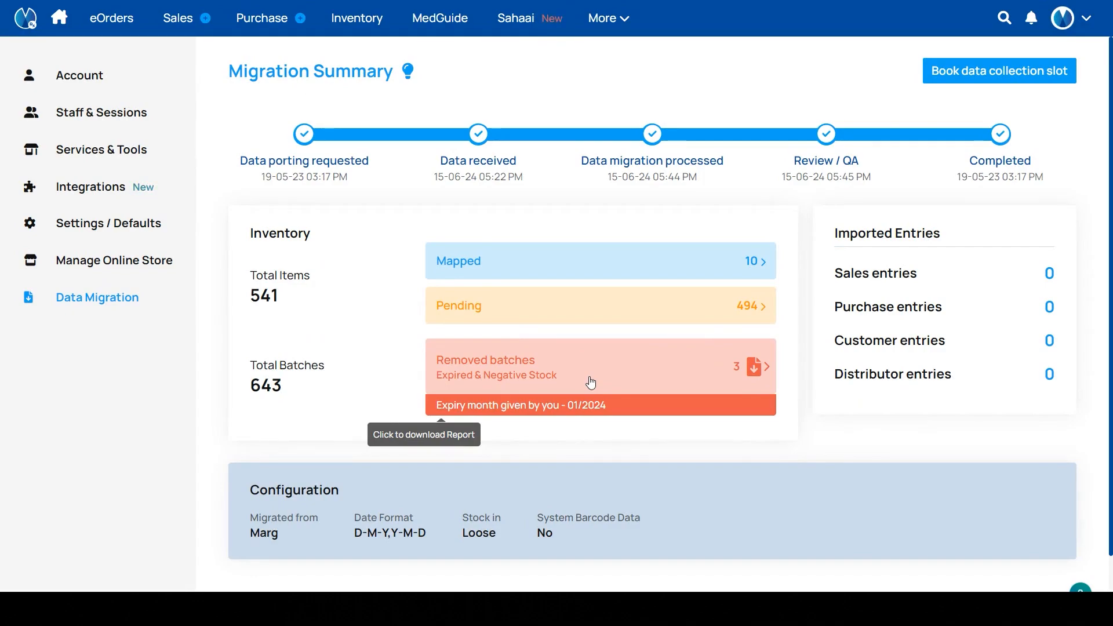
- Download the diagnostic report from the Removed batches card
click(750, 367)
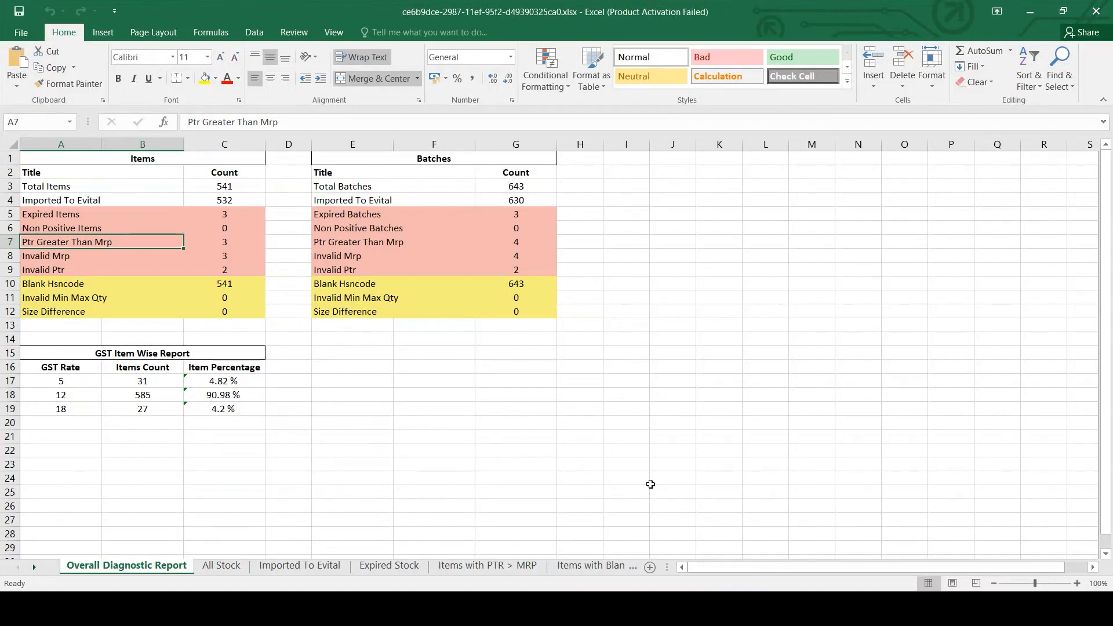
mouse_move(344, 332)
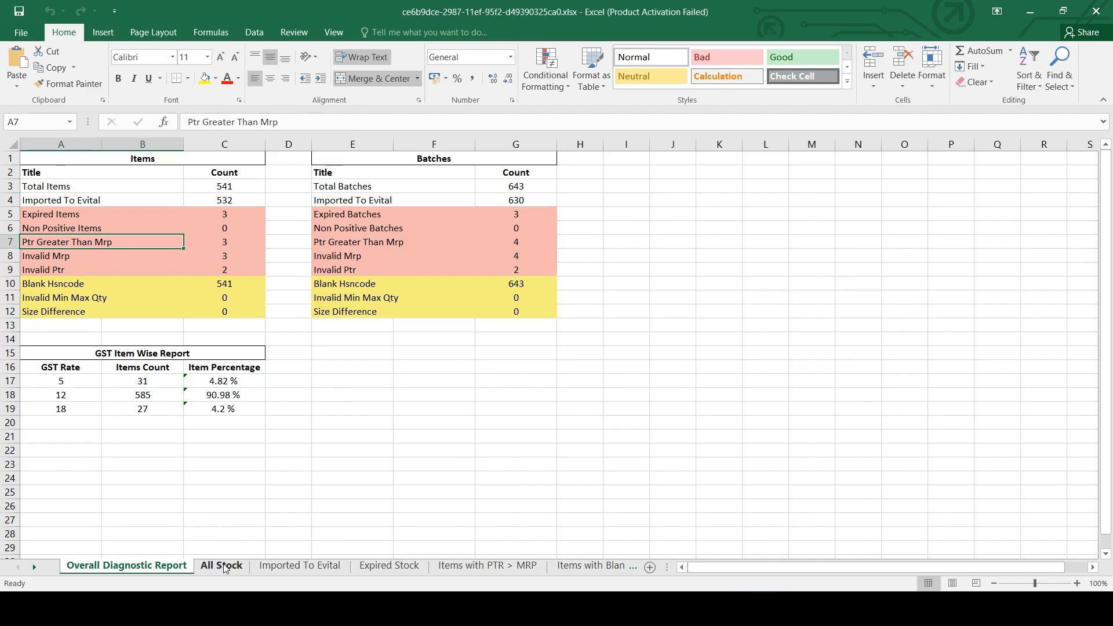
- Scroll through the All Stock sheet rows, then view Imported To Evital
click(221, 566)
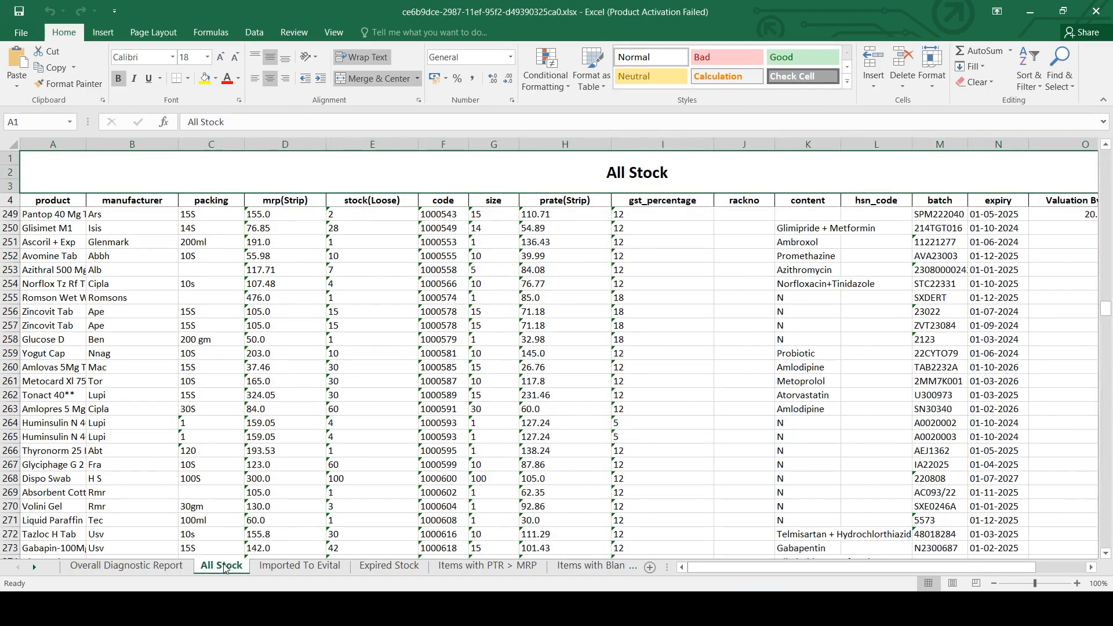
scroll(down, 3)
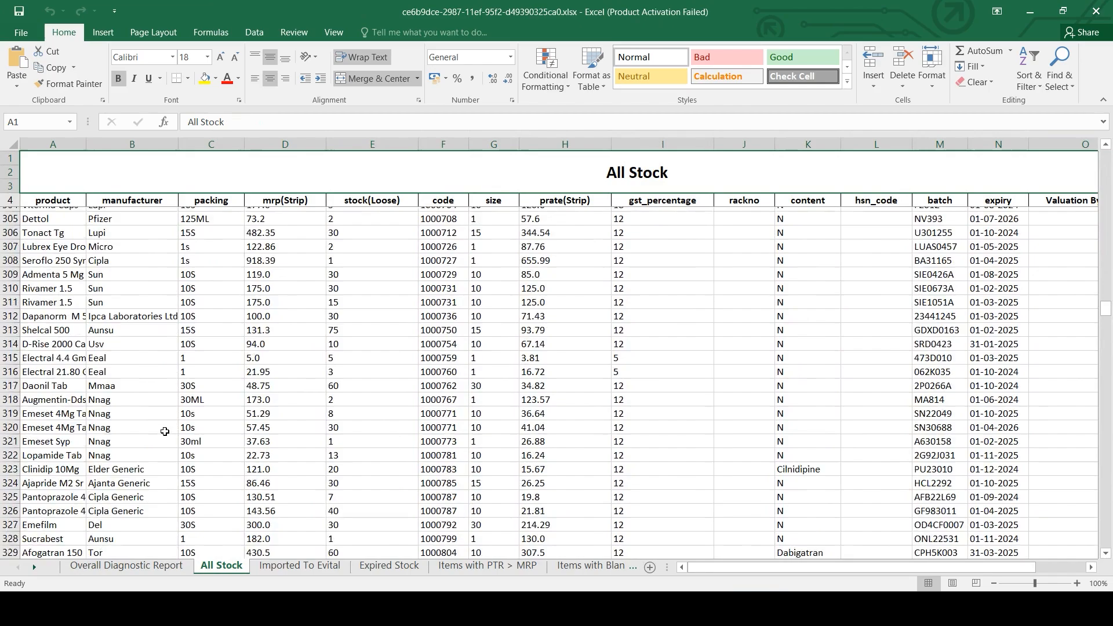
scroll(down, 3)
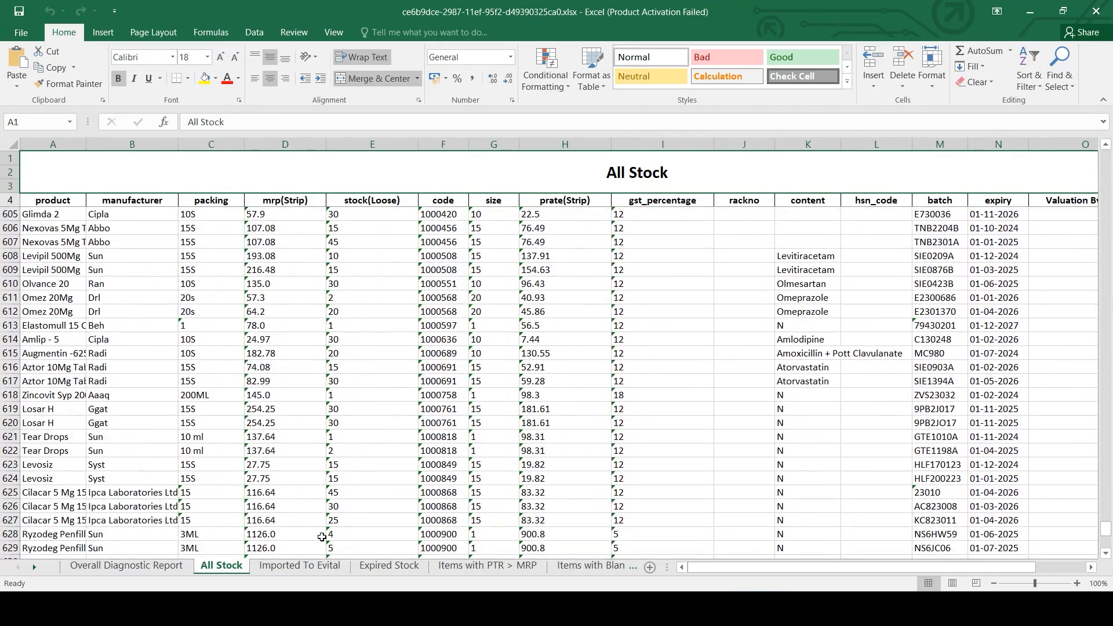
click(299, 565)
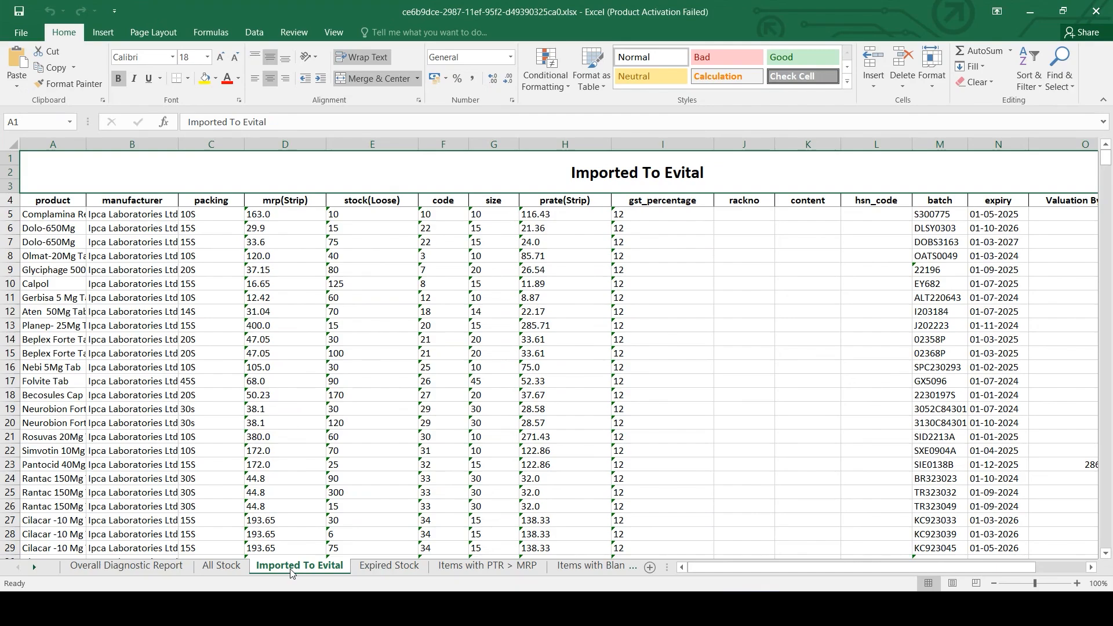
- Inspect the 01-01-1930 expiry in Expired Stock cell N5, then view Items with PTR > MRP
click(388, 566)
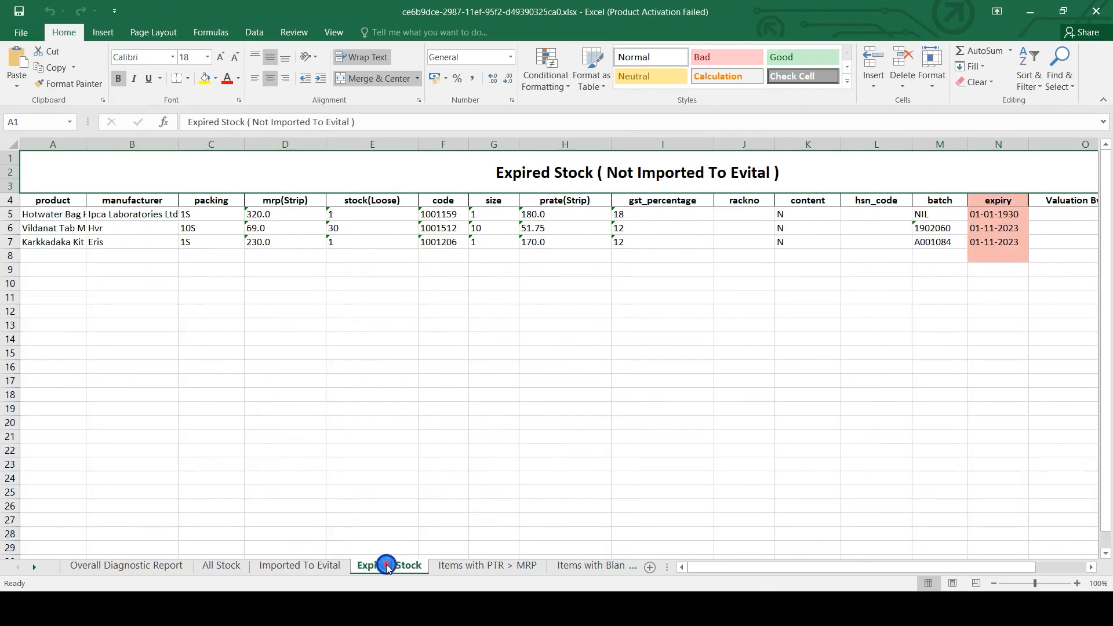
click(389, 565)
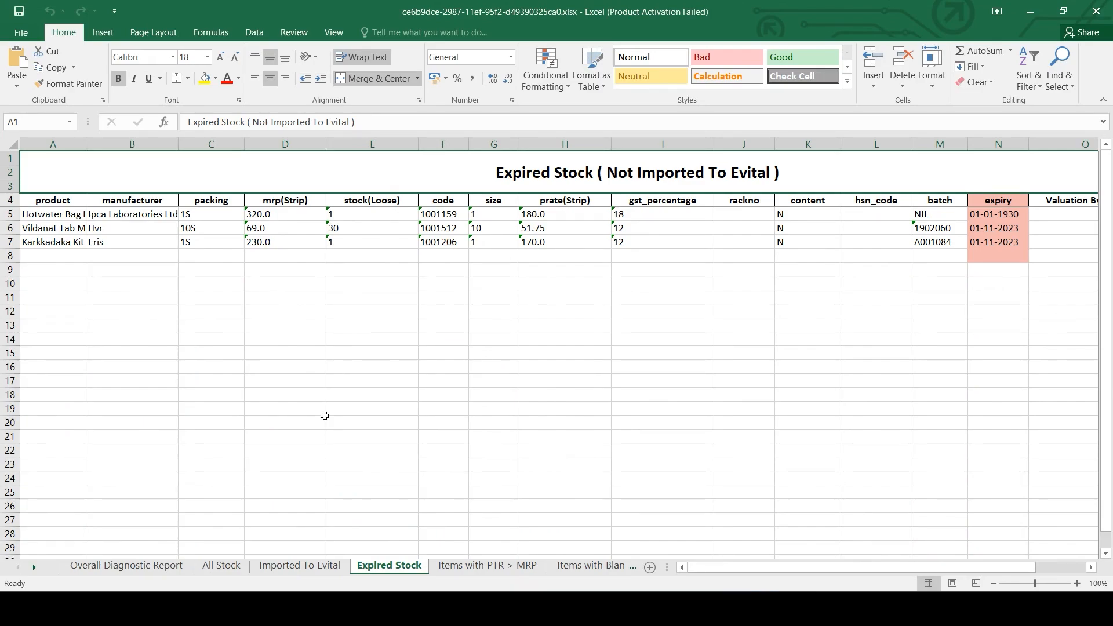
mouse_move(985, 214)
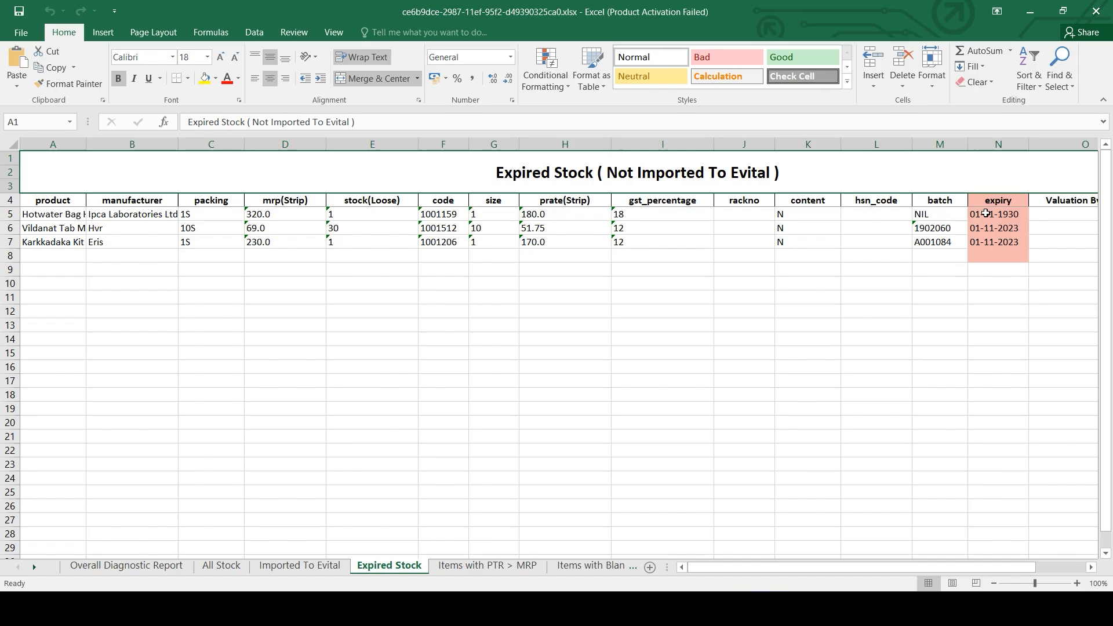
click(997, 214)
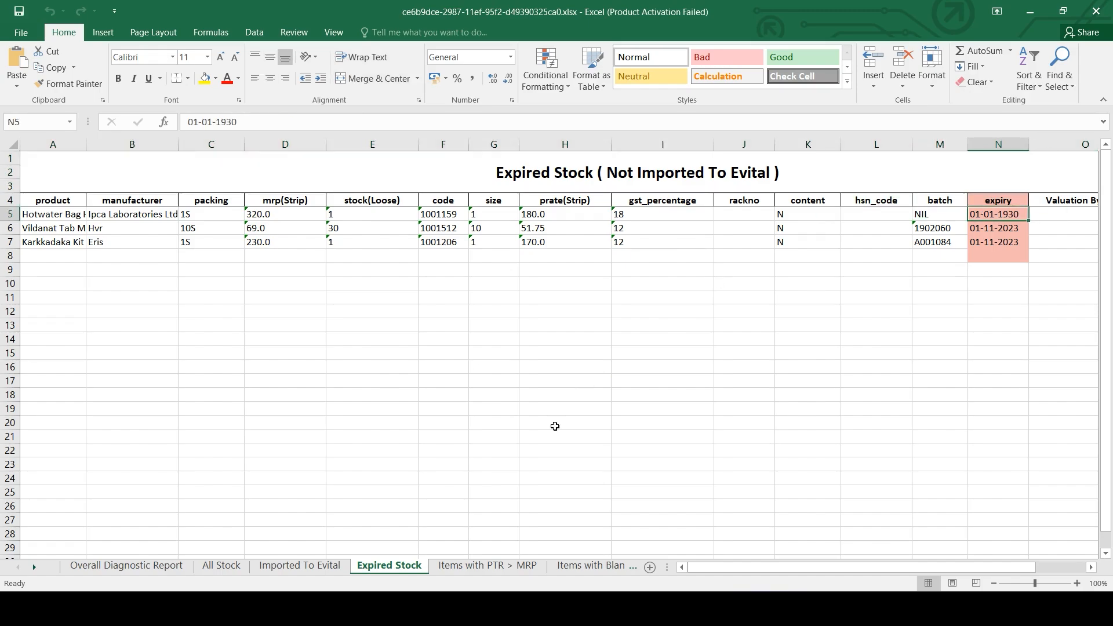
click(487, 565)
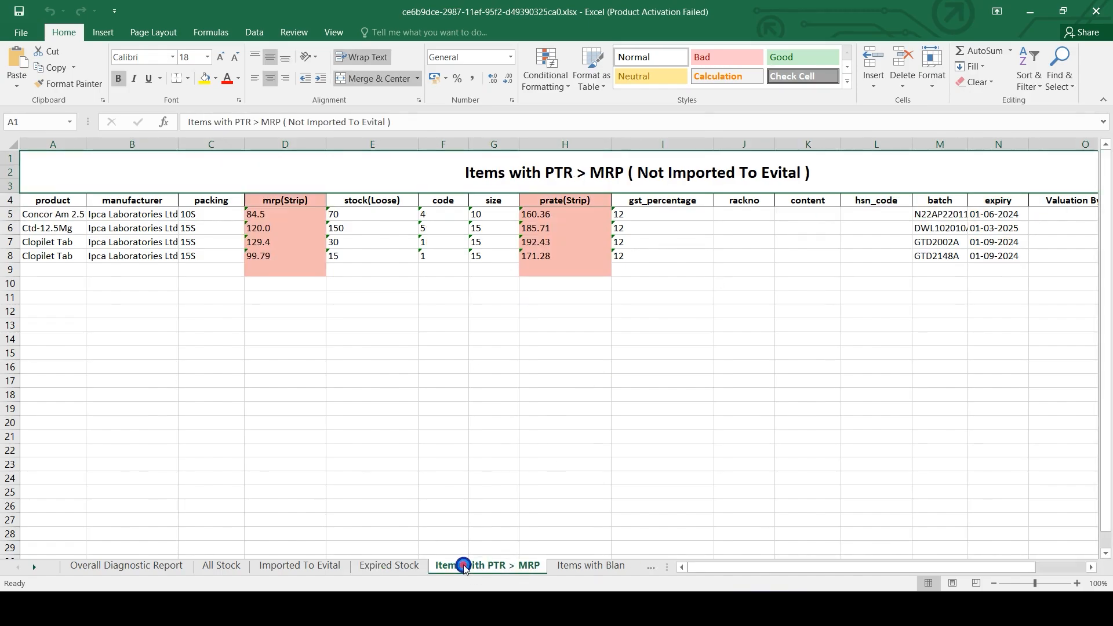
mouse_move(492, 568)
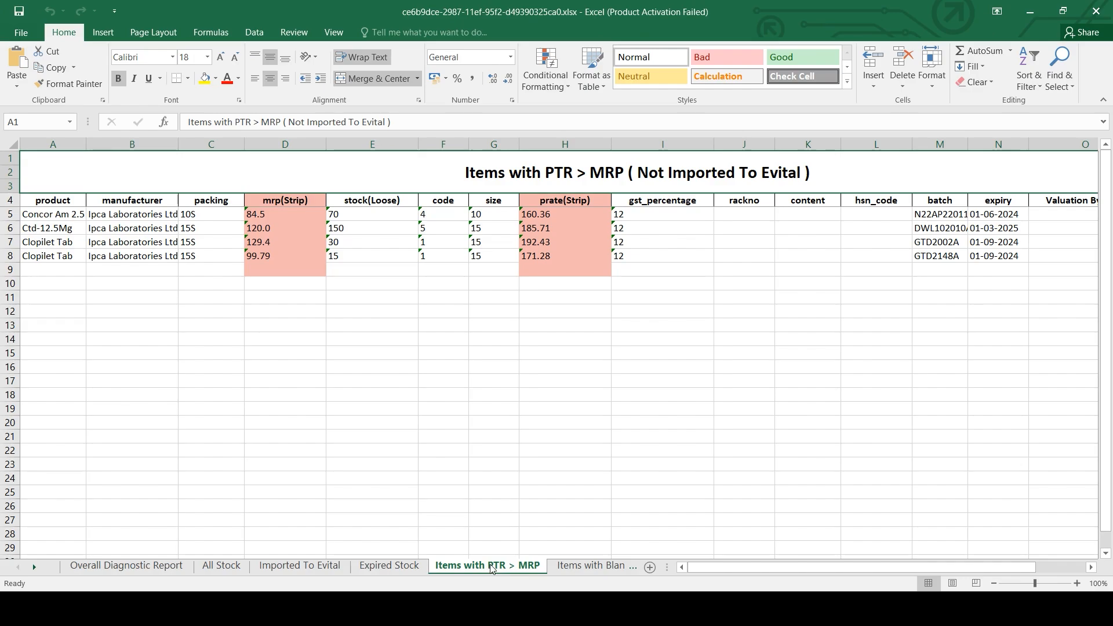
mouse_move(532, 574)
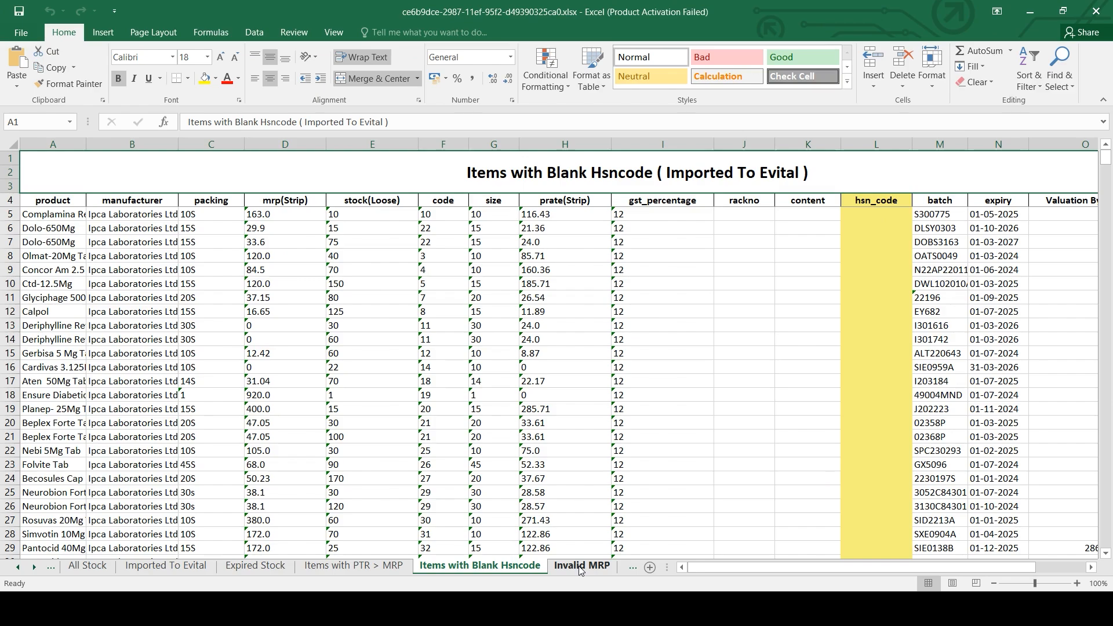
- Check zero values on Invalid MRP and Invalid PTR, then view both Top 50 sheets
click(581, 565)
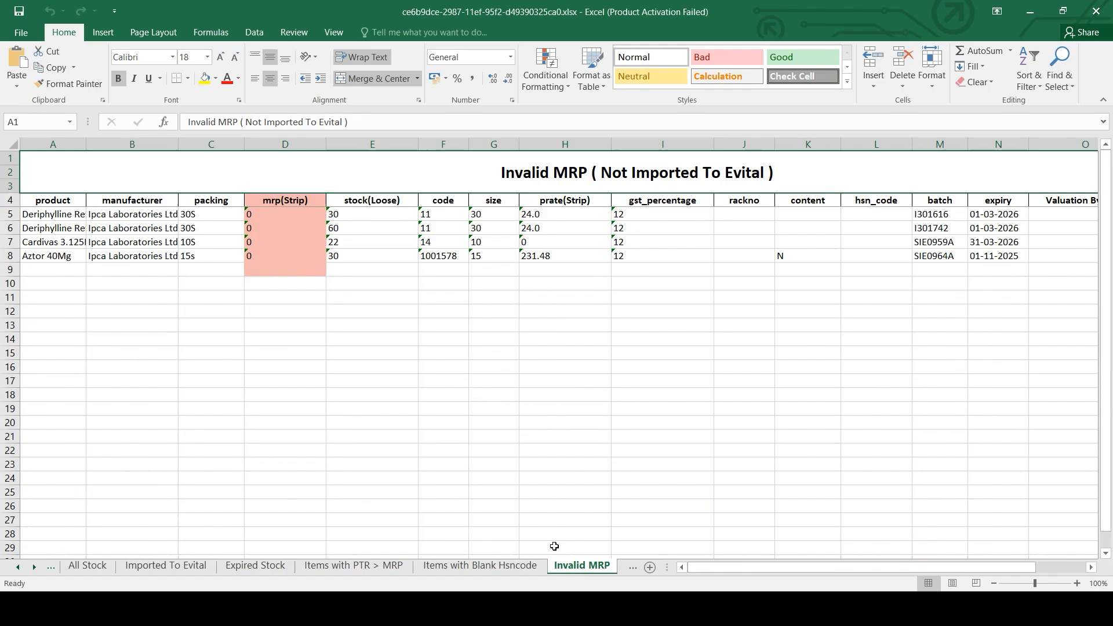
click(284, 228)
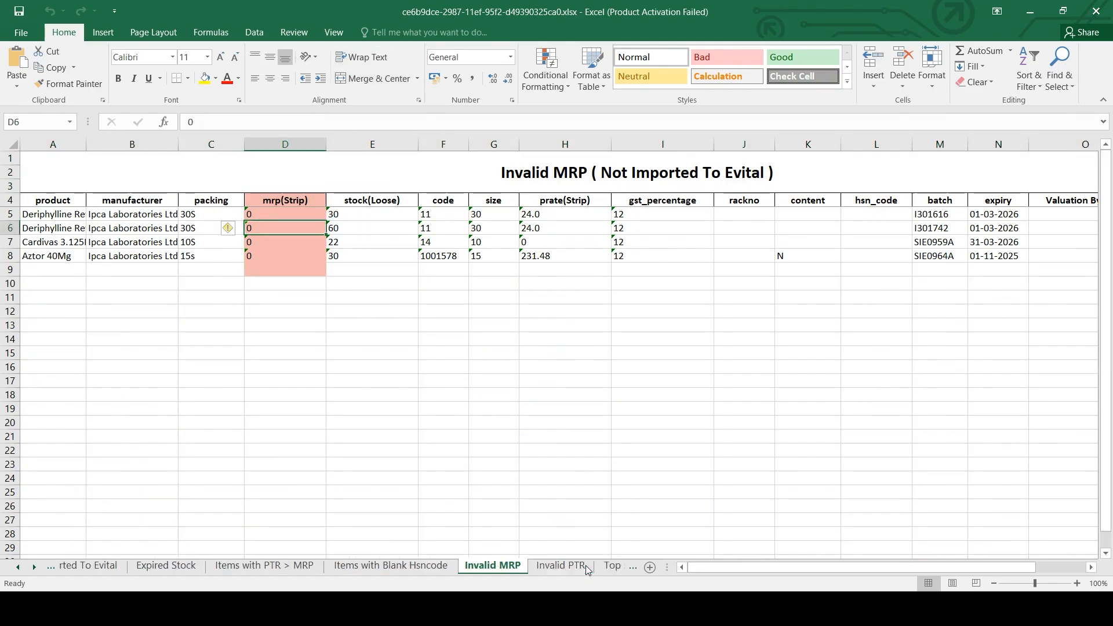
click(561, 565)
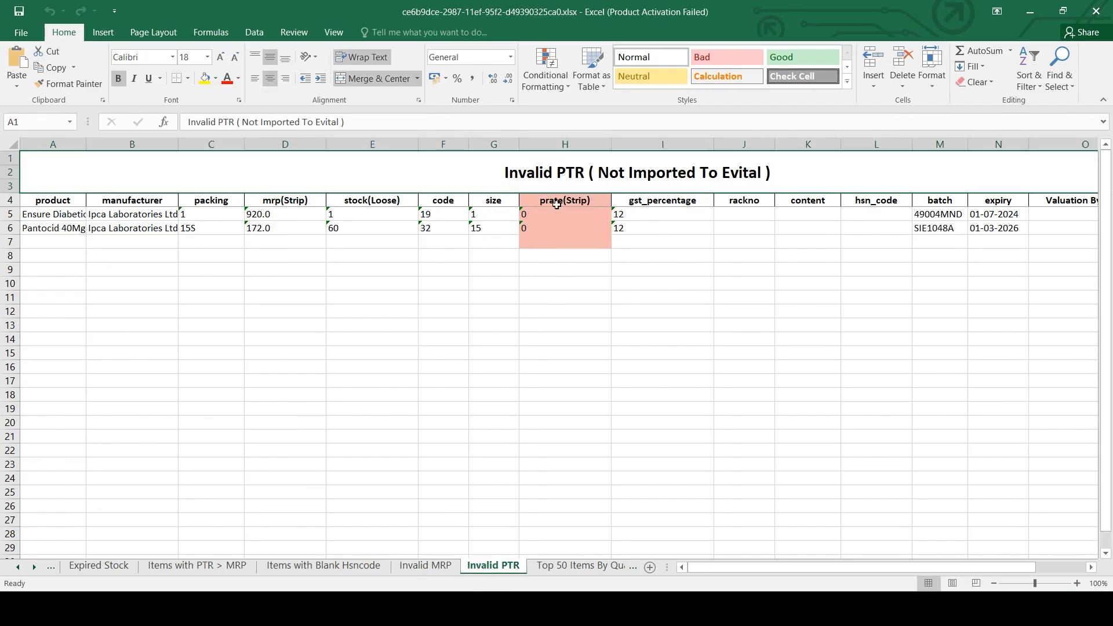
click(564, 214)
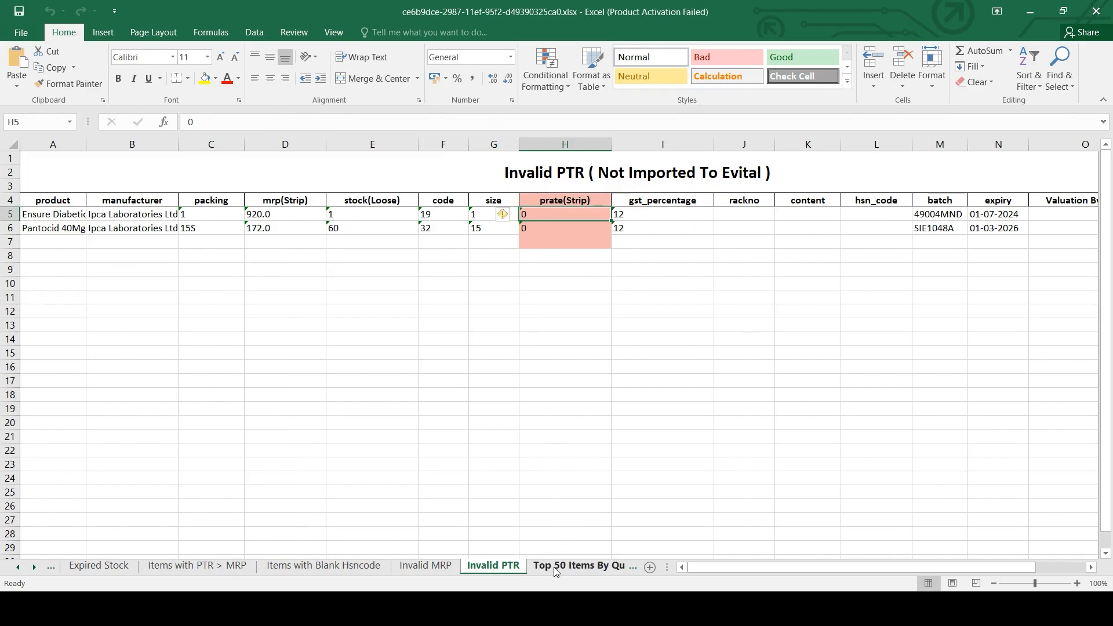
click(583, 565)
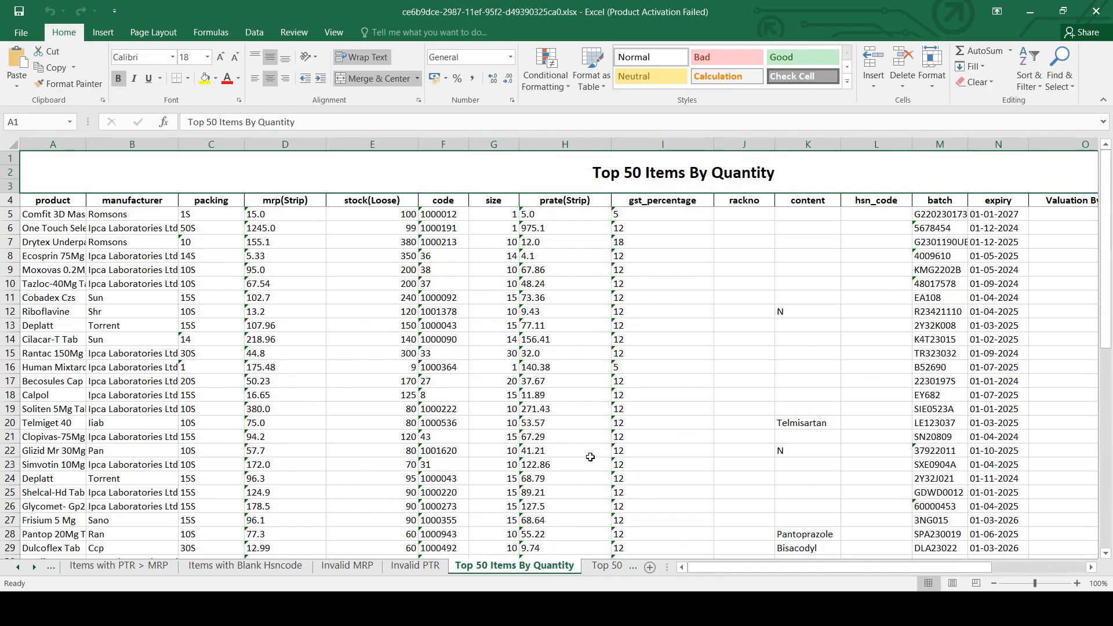
click(541, 565)
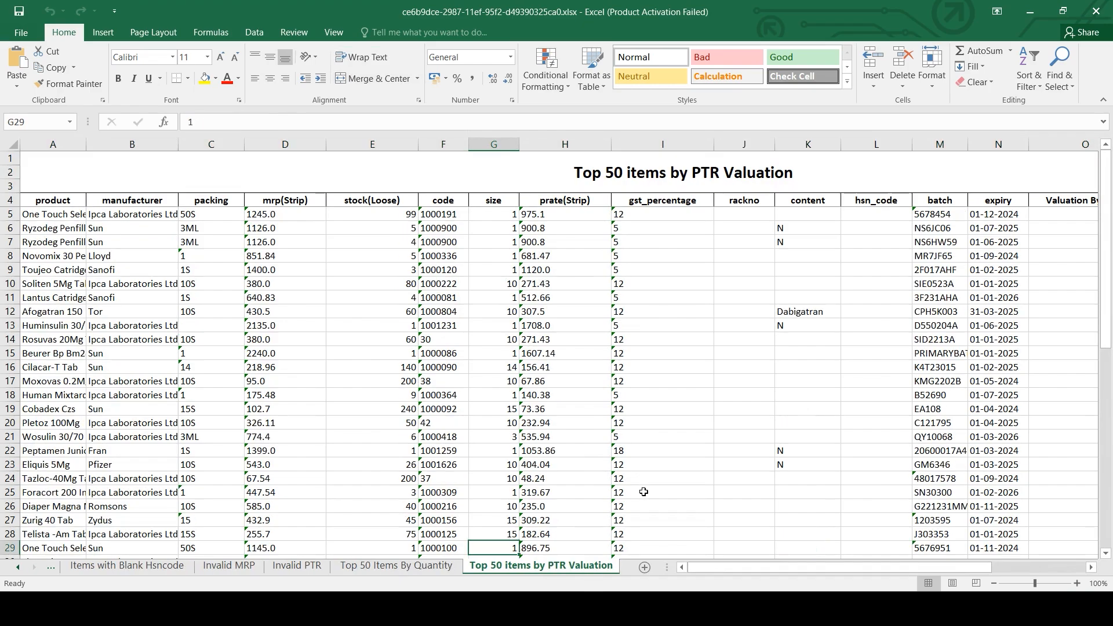